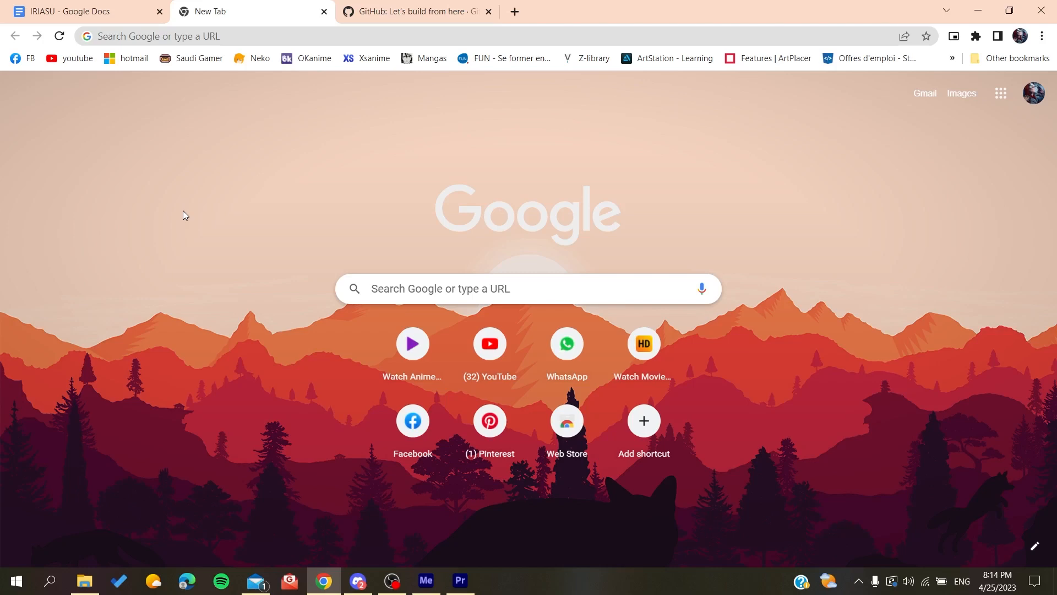
Go to github.com from the address bar and load the GitHub landing page.
click(415, 11)
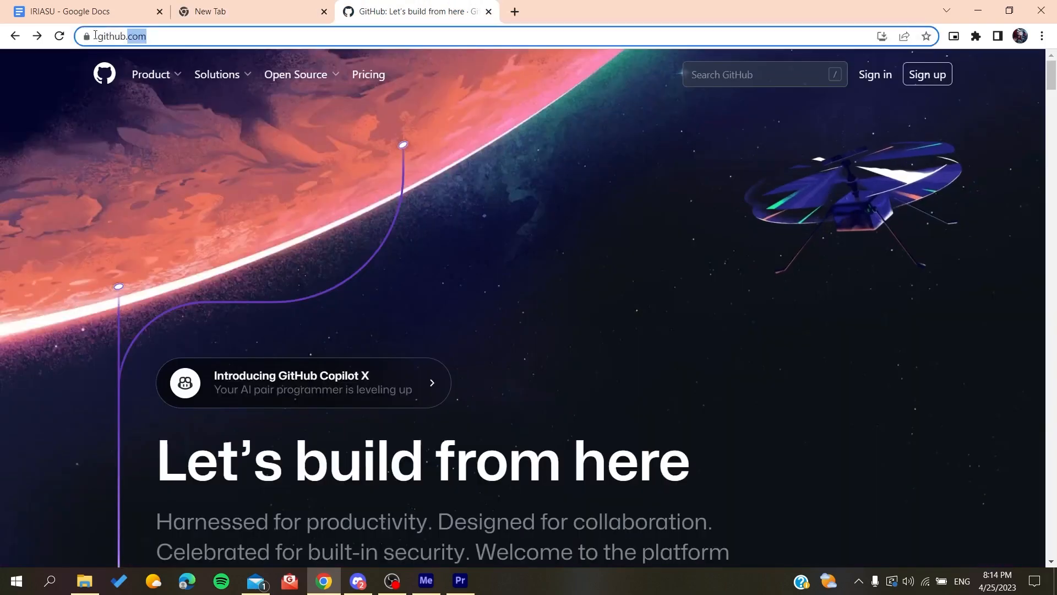
click(295, 73)
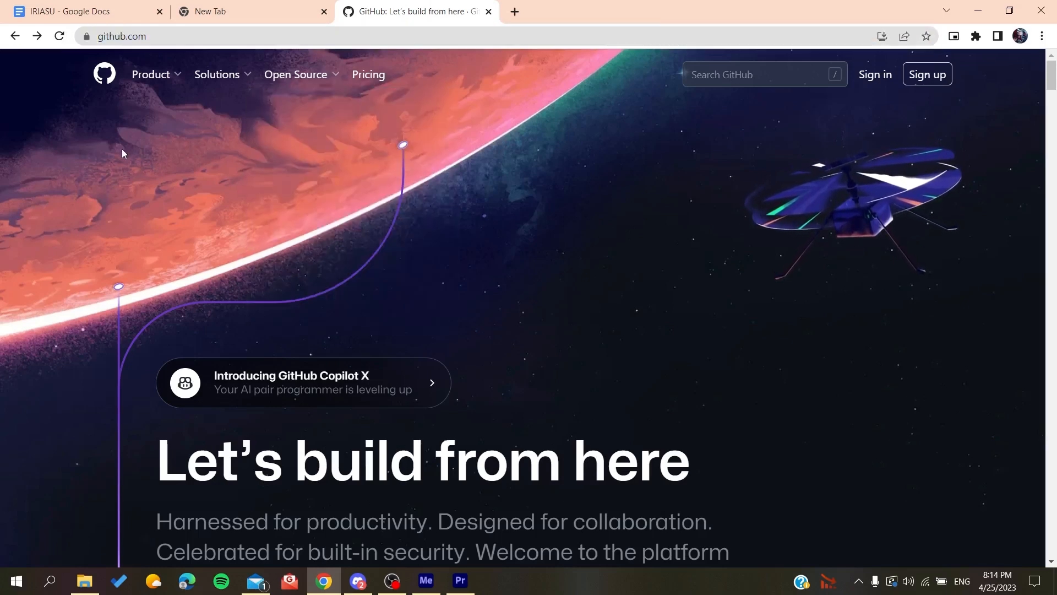
mouse_move(113, 89)
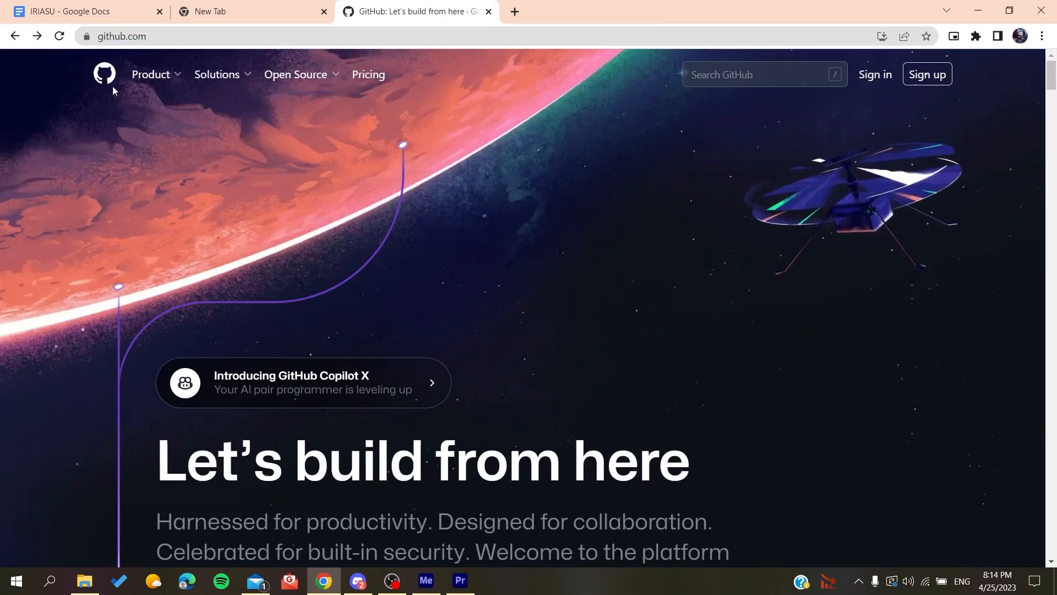
mouse_move(950, 136)
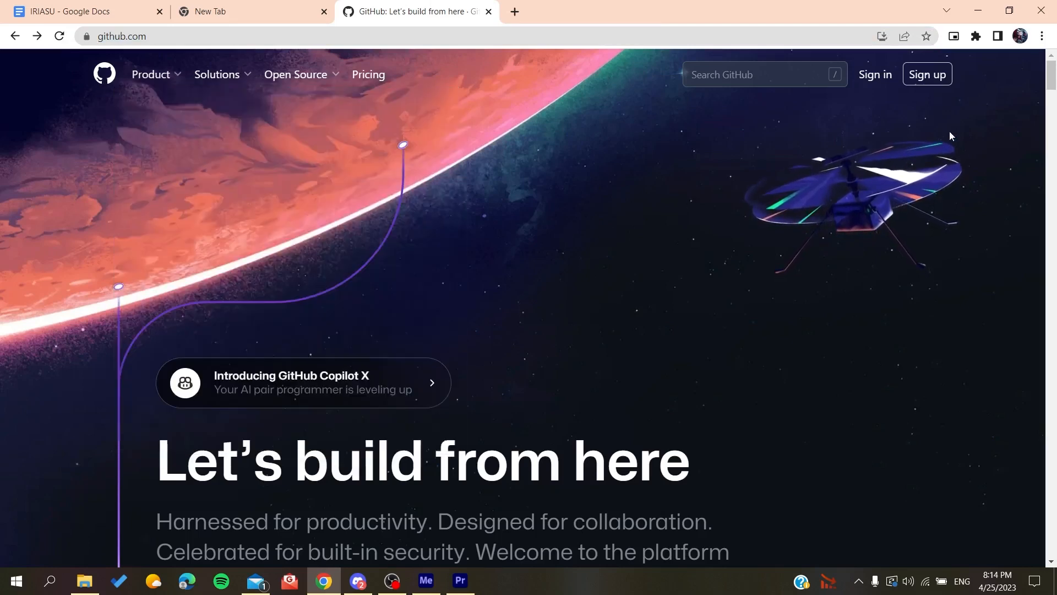
mouse_move(926, 74)
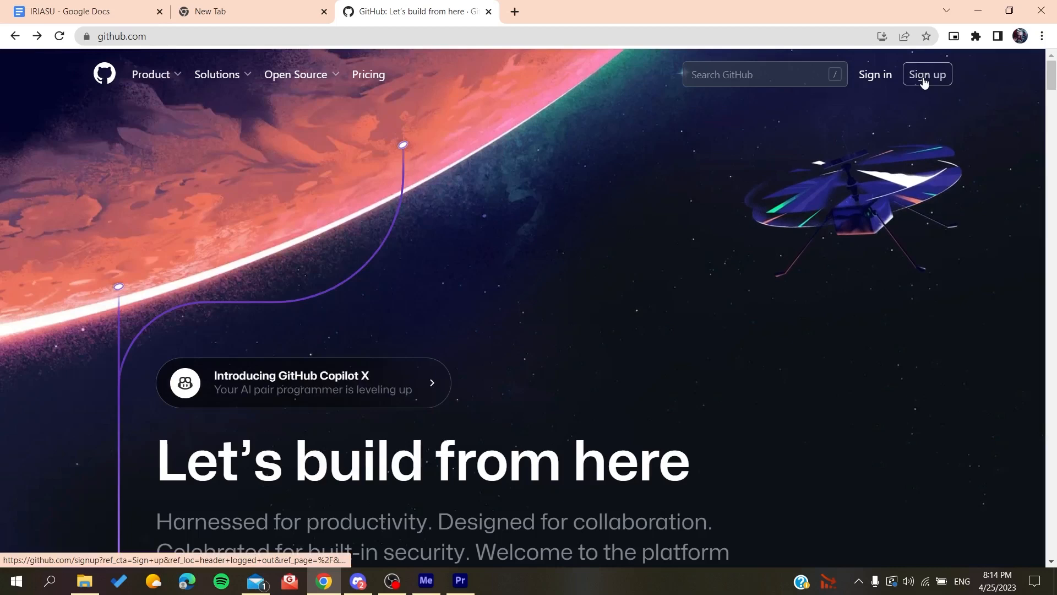
Start GitHub sign-up, entering the gmail address and a password, continuing after each.
click(927, 74)
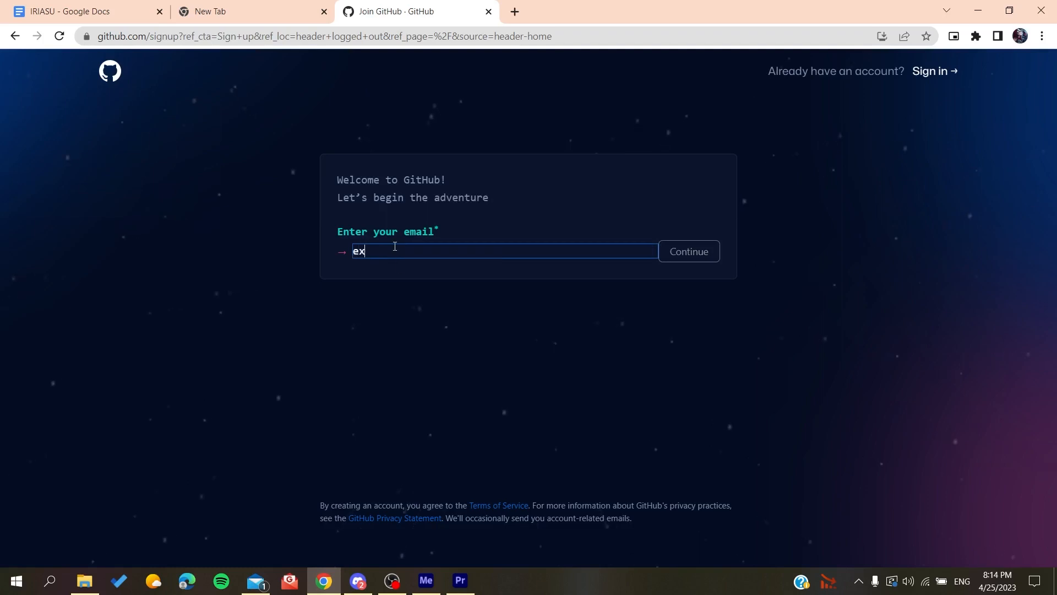
text(e)
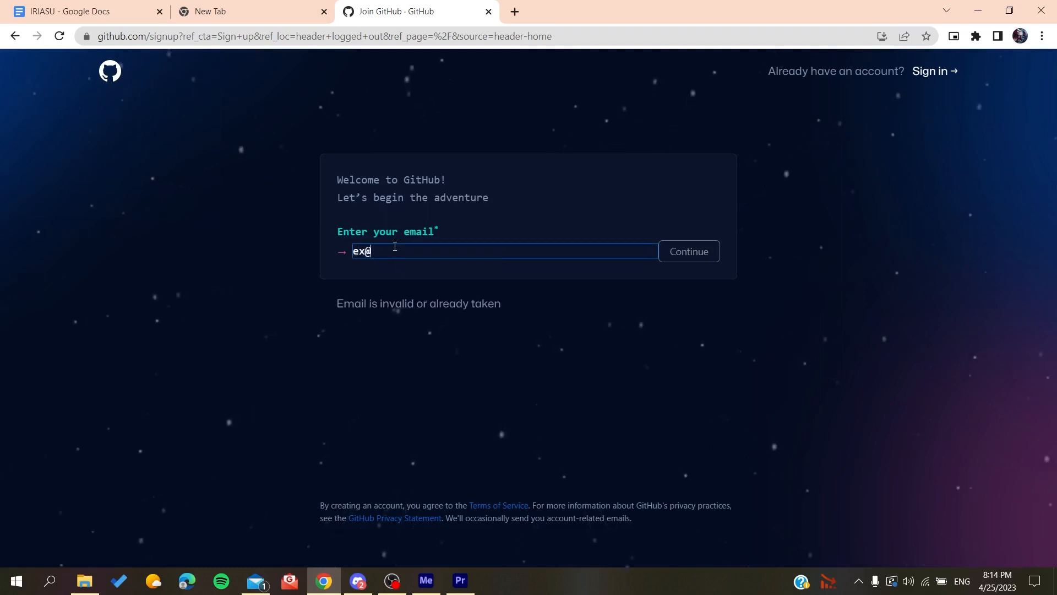
text(@gmail.com)
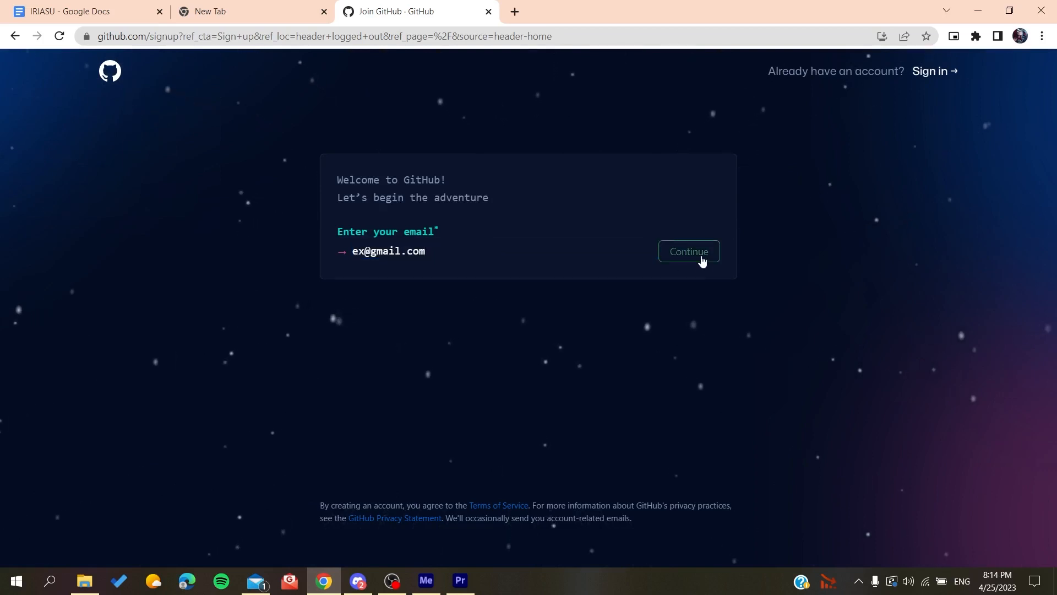
click(688, 251)
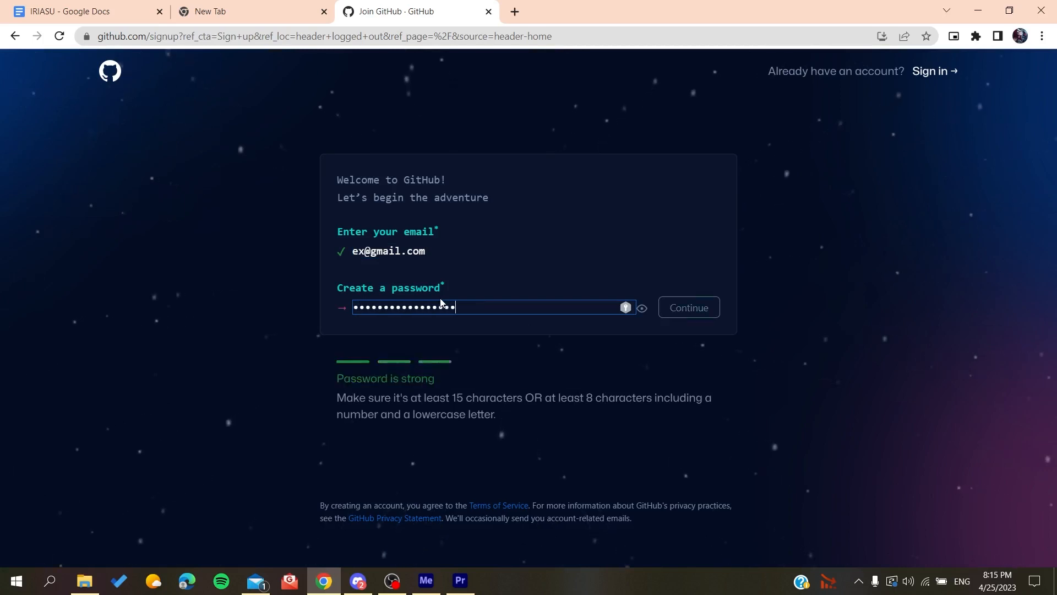
click(688, 307)
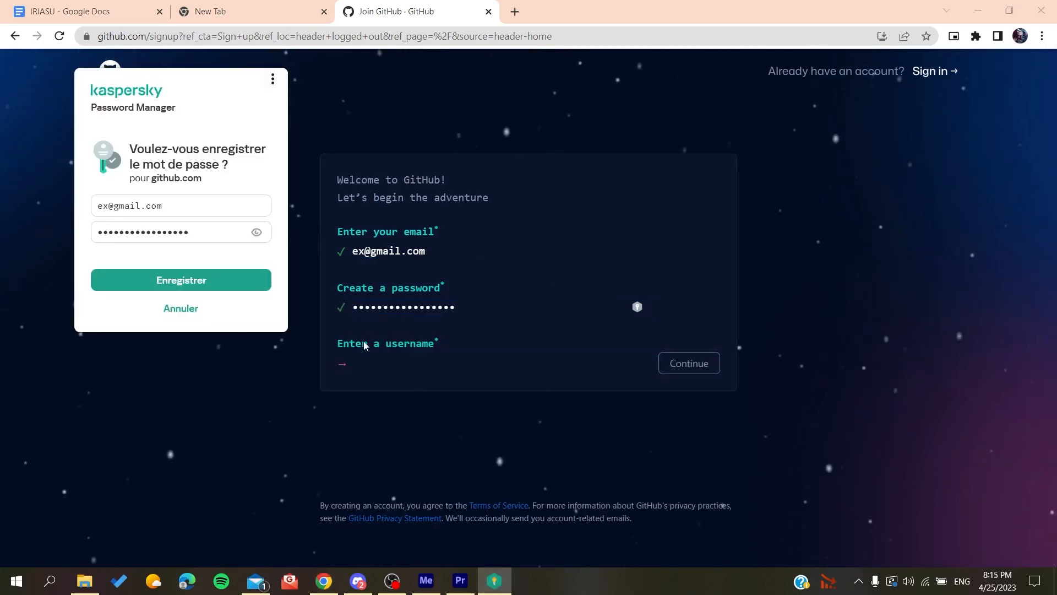
Enter the username 'IRgaer' and answer 'n' to decline product update emails.
click(504, 362)
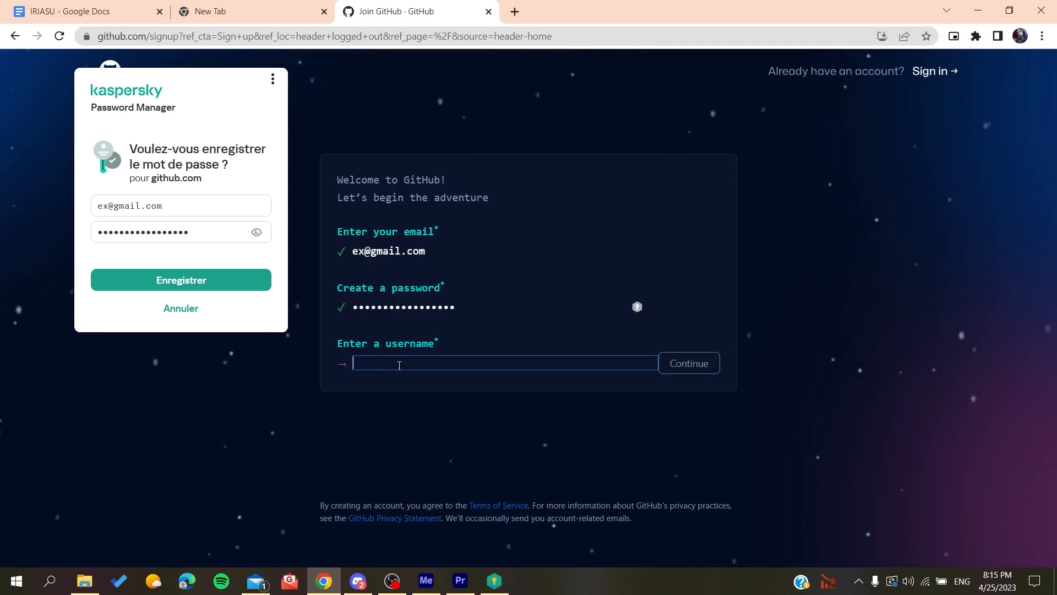
text(IRgaer)
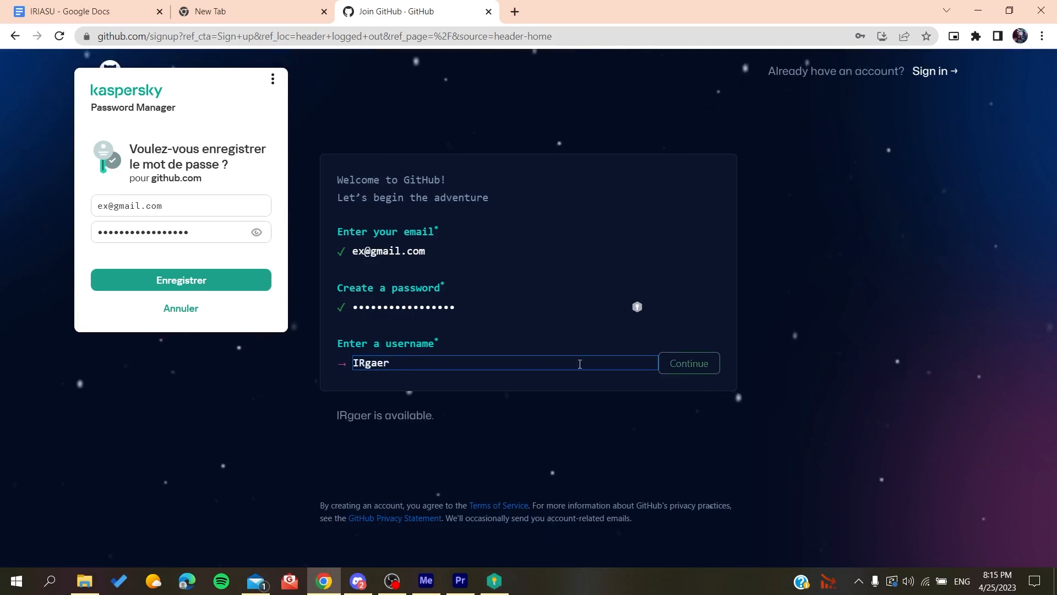
click(689, 363)
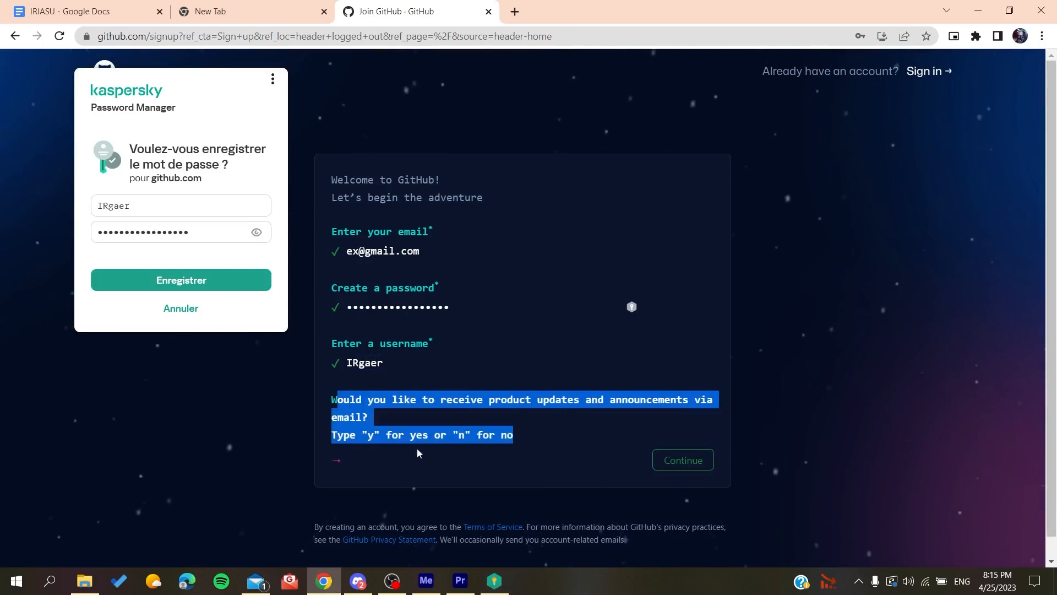
click(499, 460)
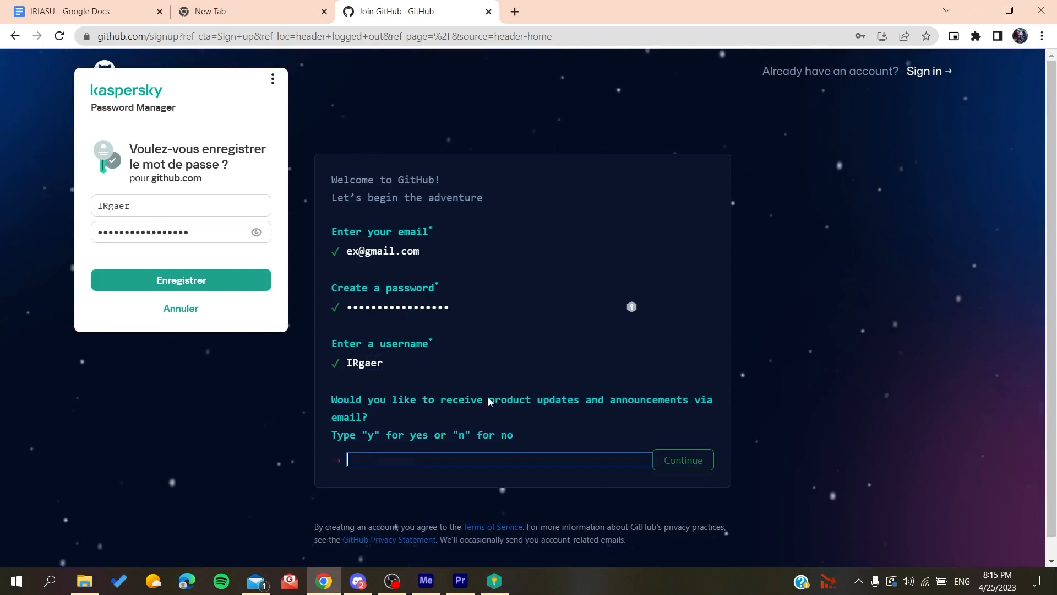
mouse_move(400, 456)
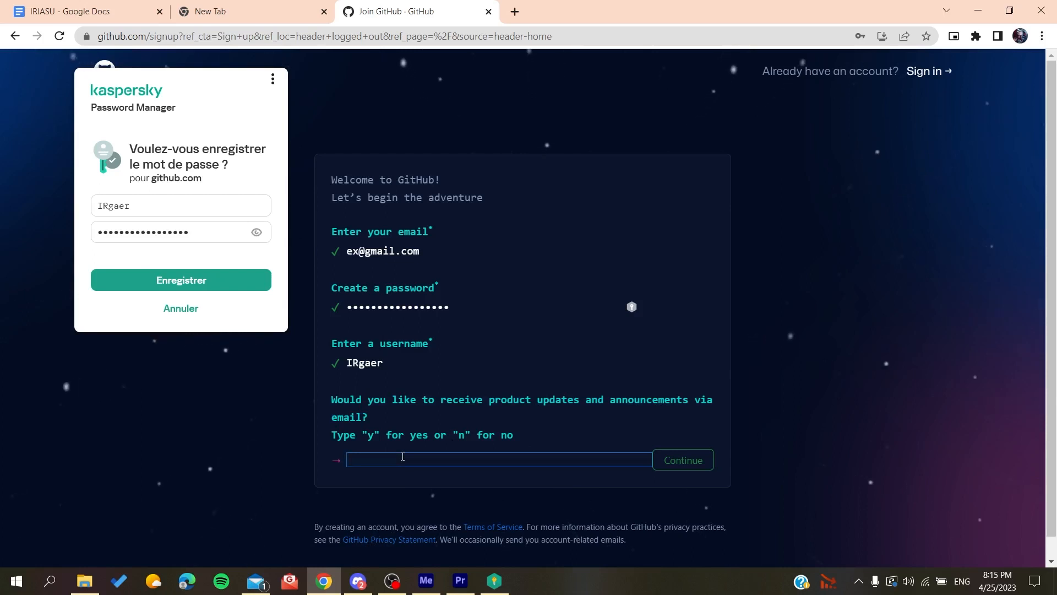
text(n)
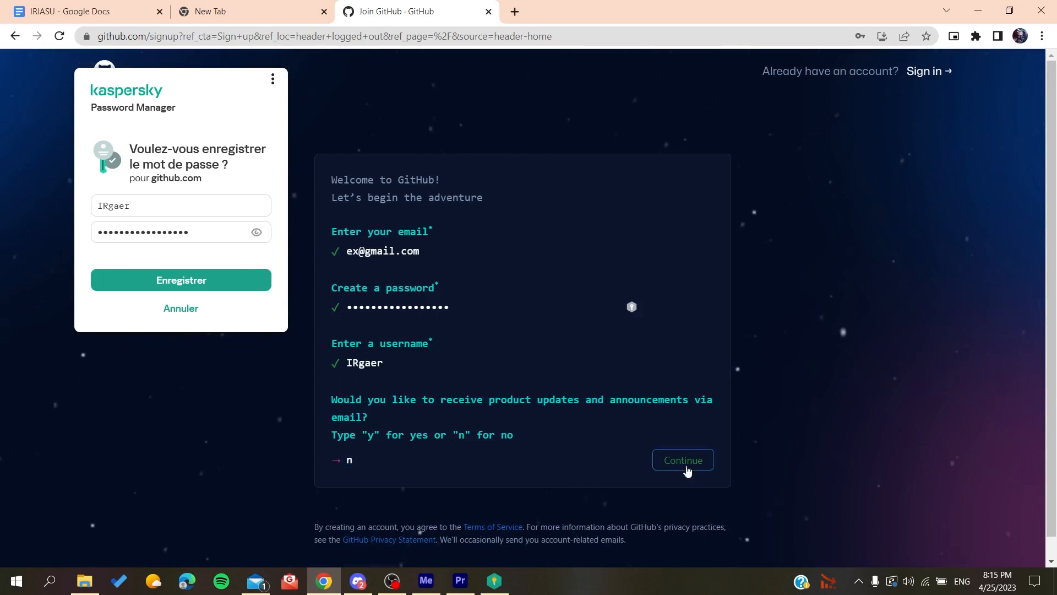
click(683, 461)
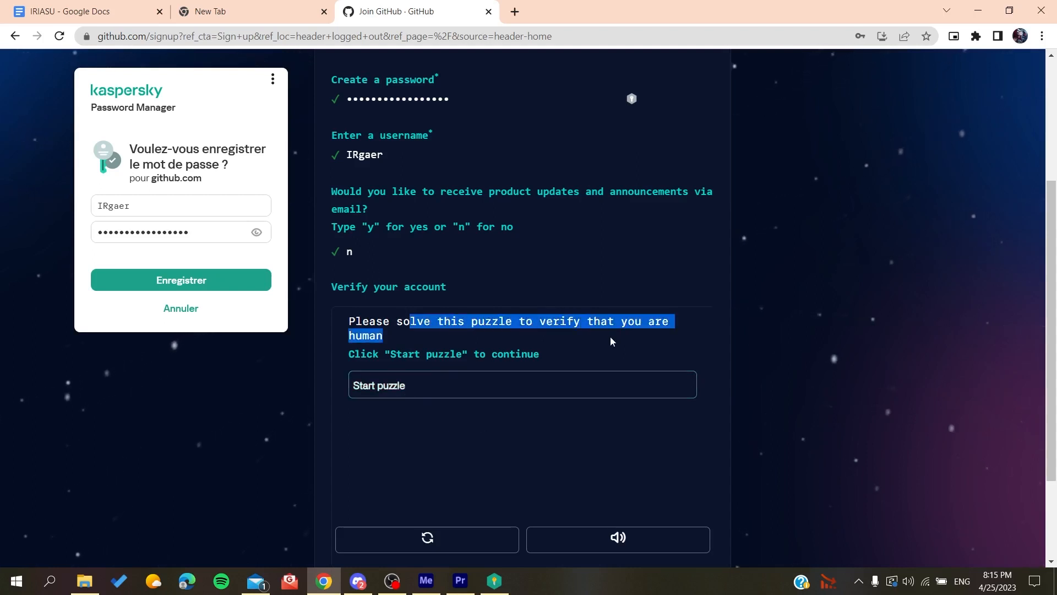
Solve the verification puzzle by picking the identical-object squares and submit Create account.
scroll(down, 3)
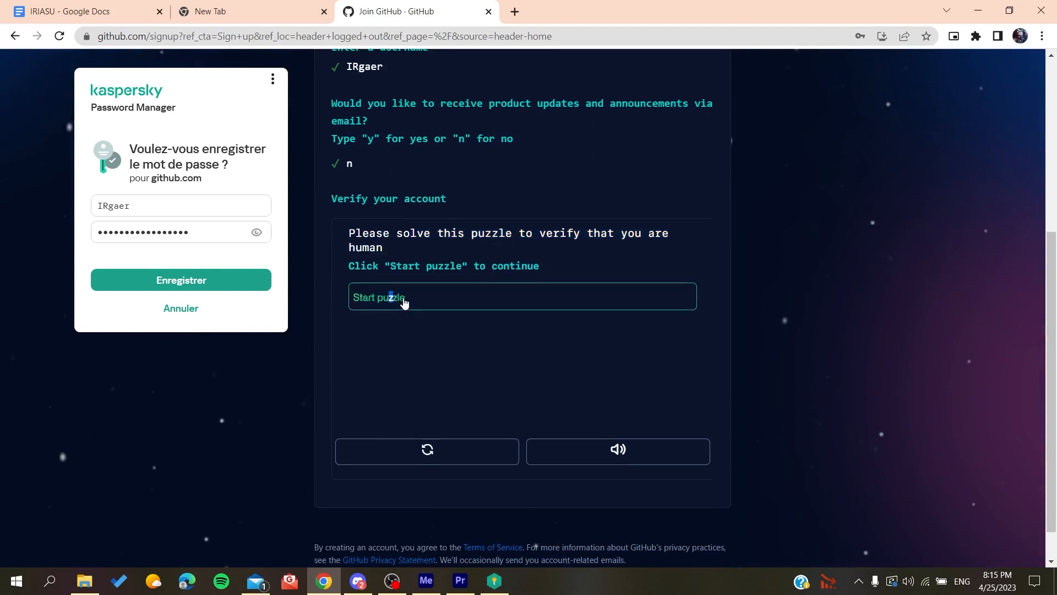
click(378, 298)
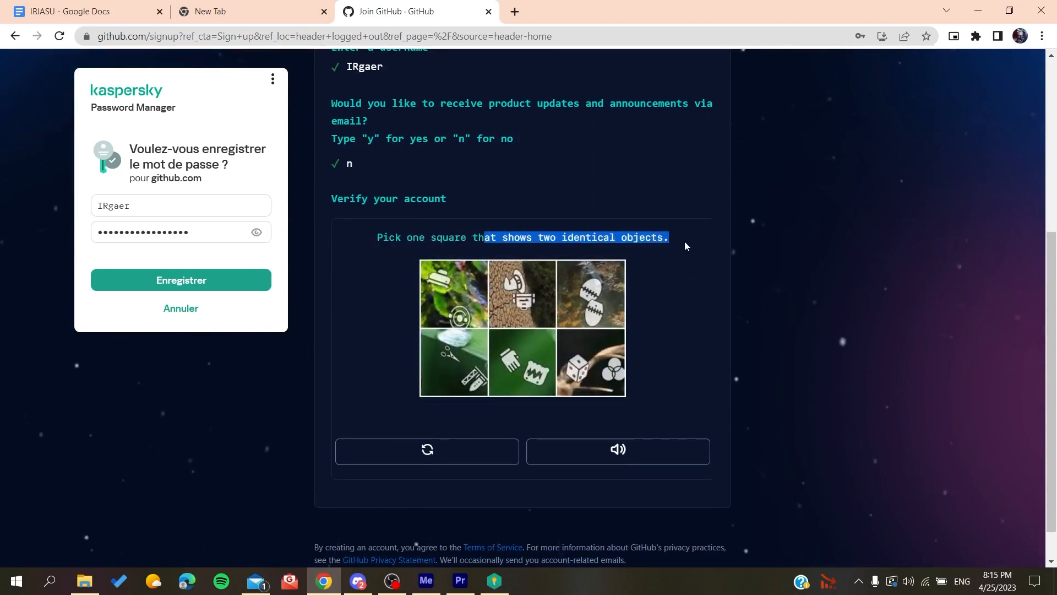
click(522, 362)
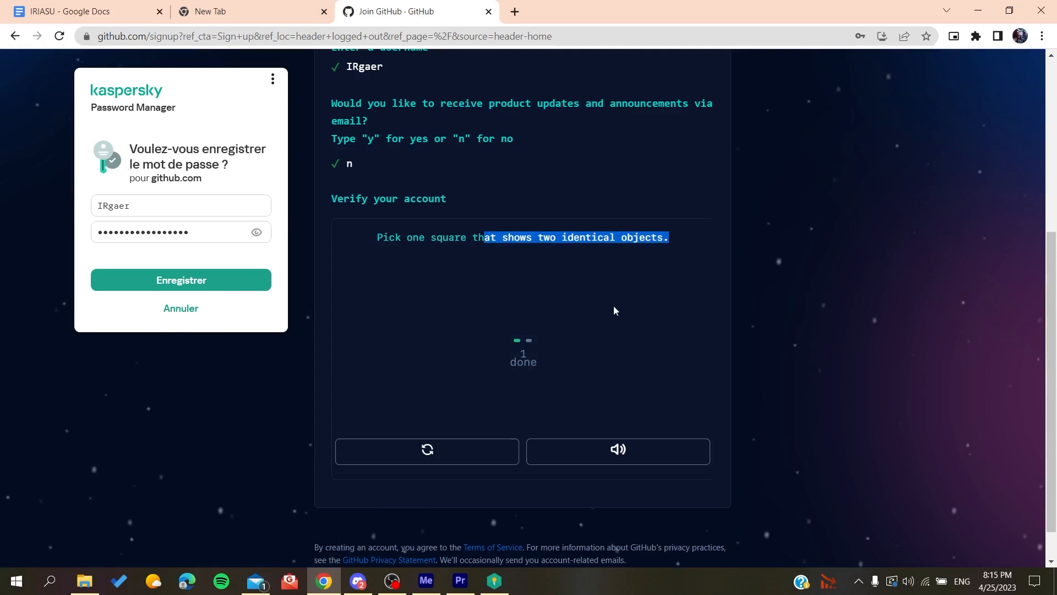
mouse_move(580, 371)
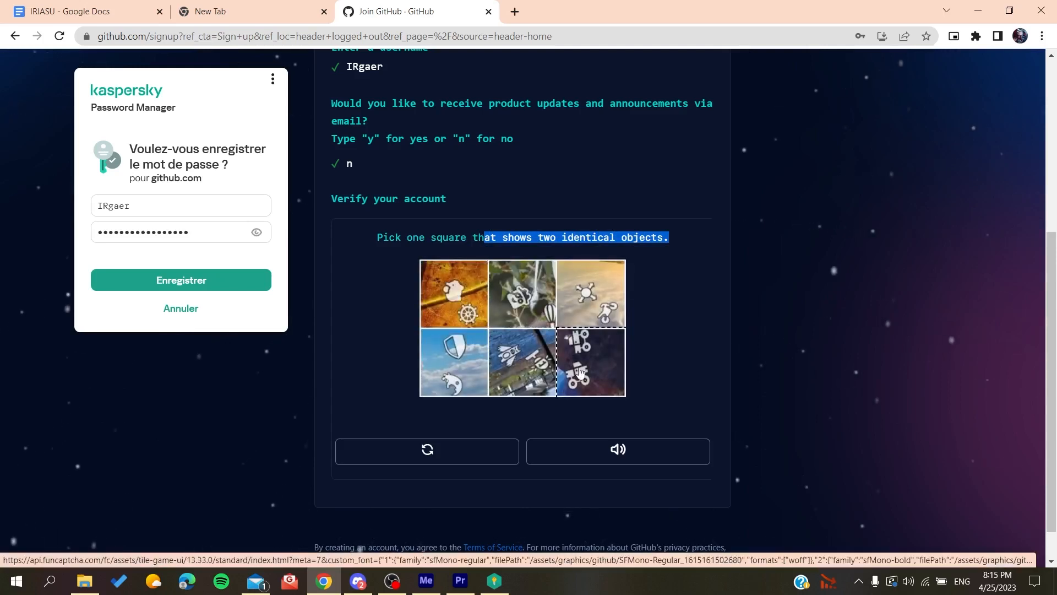
click(590, 363)
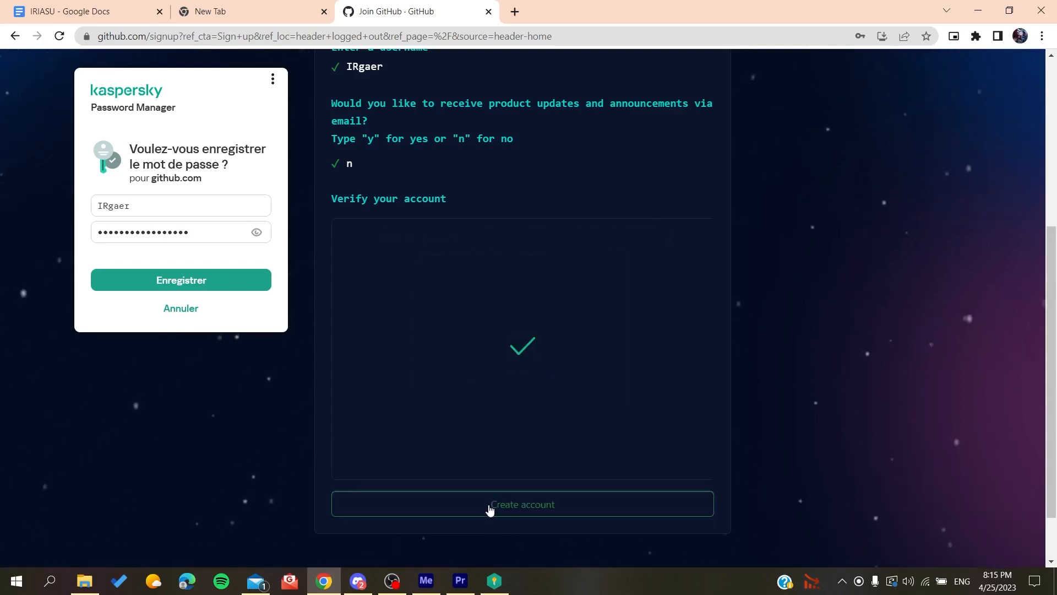
click(522, 503)
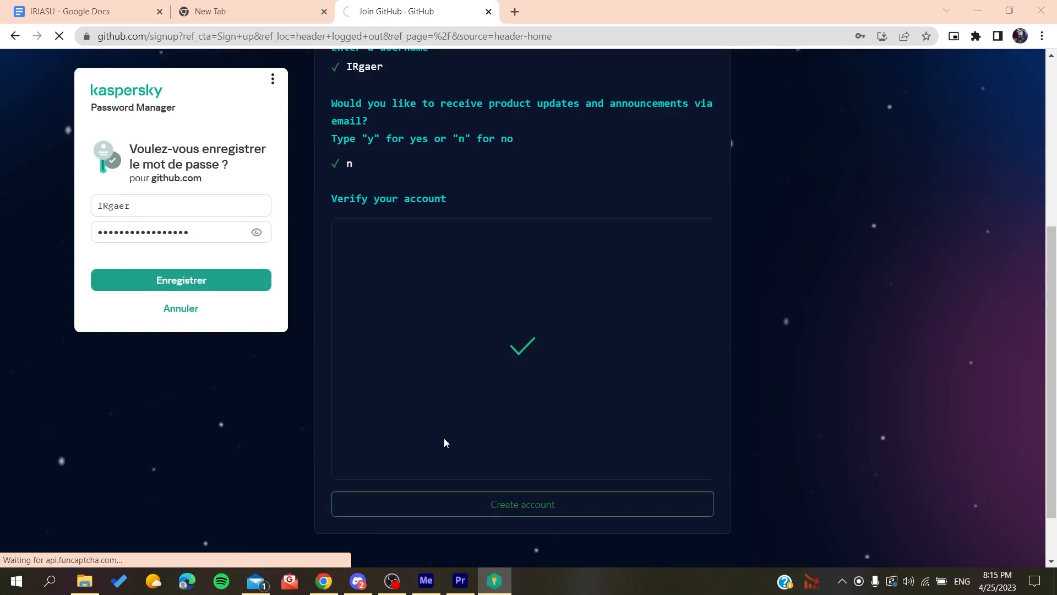
Wait through the email launch-code page and return to the GitHub home dashboard.
click(522, 503)
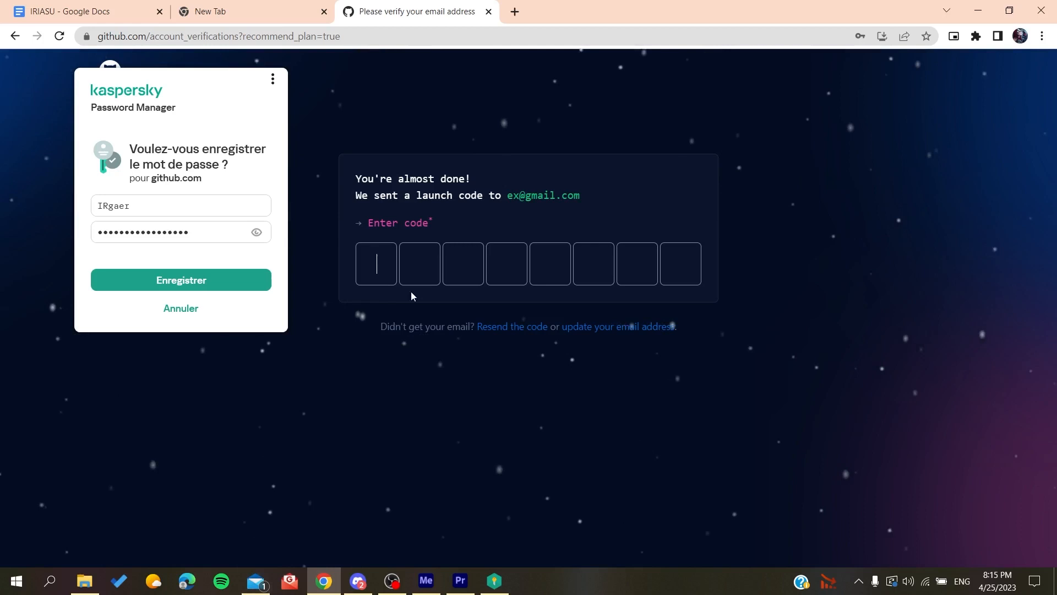
mouse_move(345, 345)
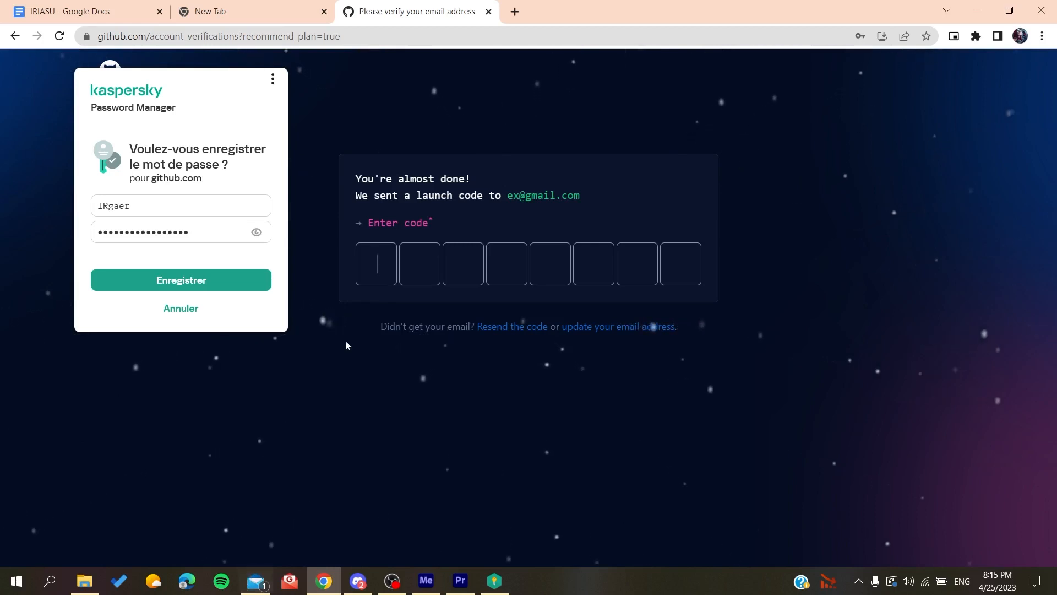
mouse_move(664, 256)
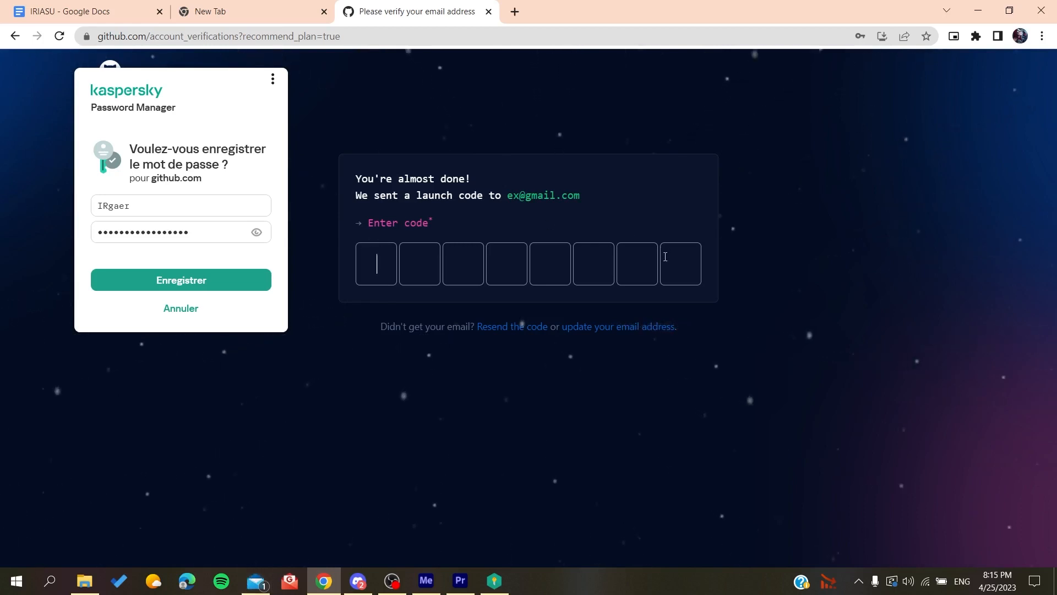
mouse_move(585, 232)
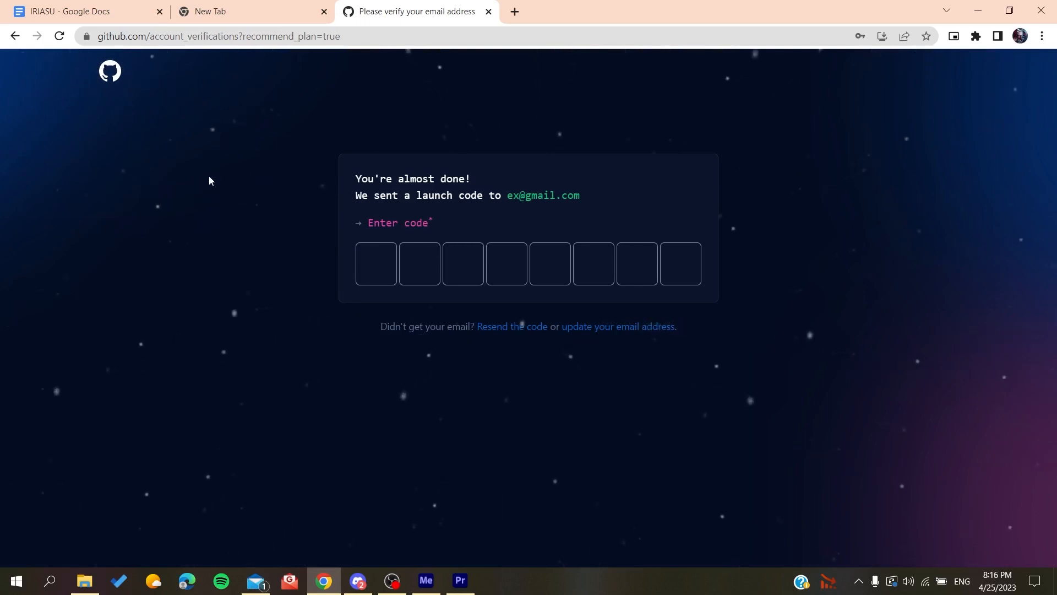
mouse_move(109, 71)
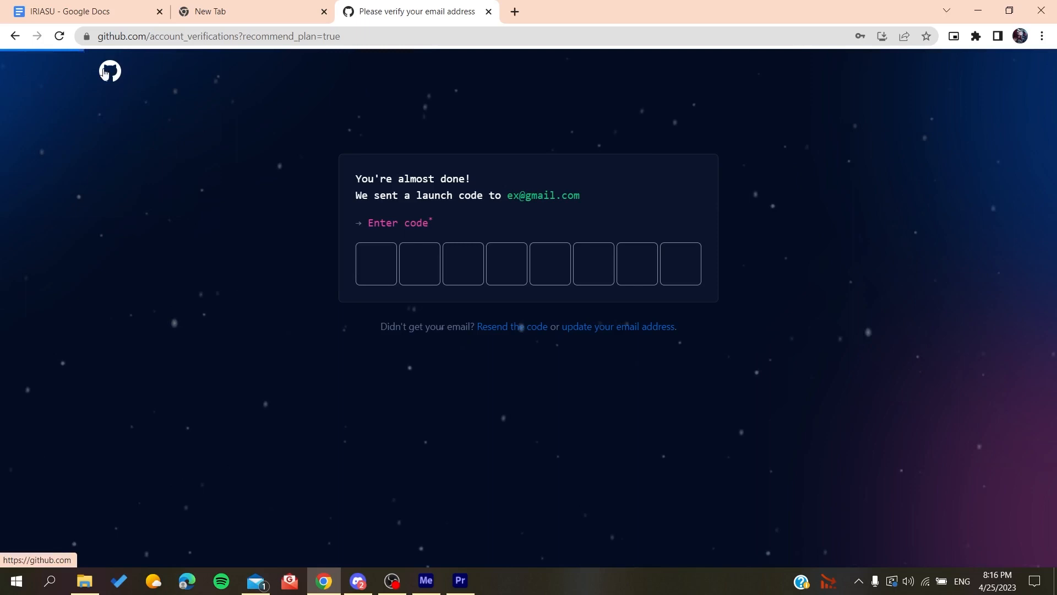
click(375, 263)
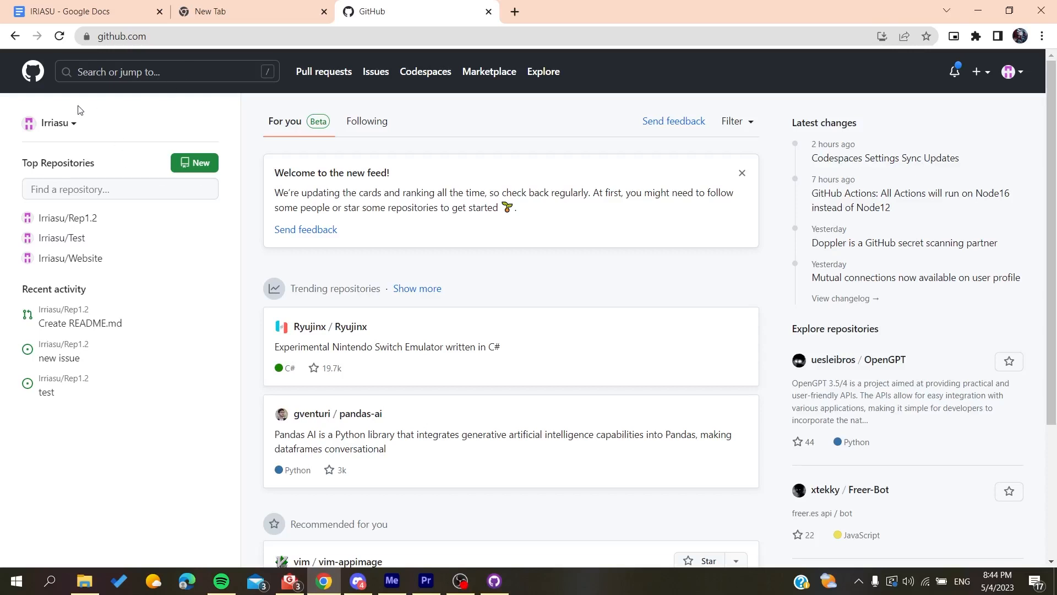
Open the Rep1.2 repository and bring up its Code clone options.
click(68, 218)
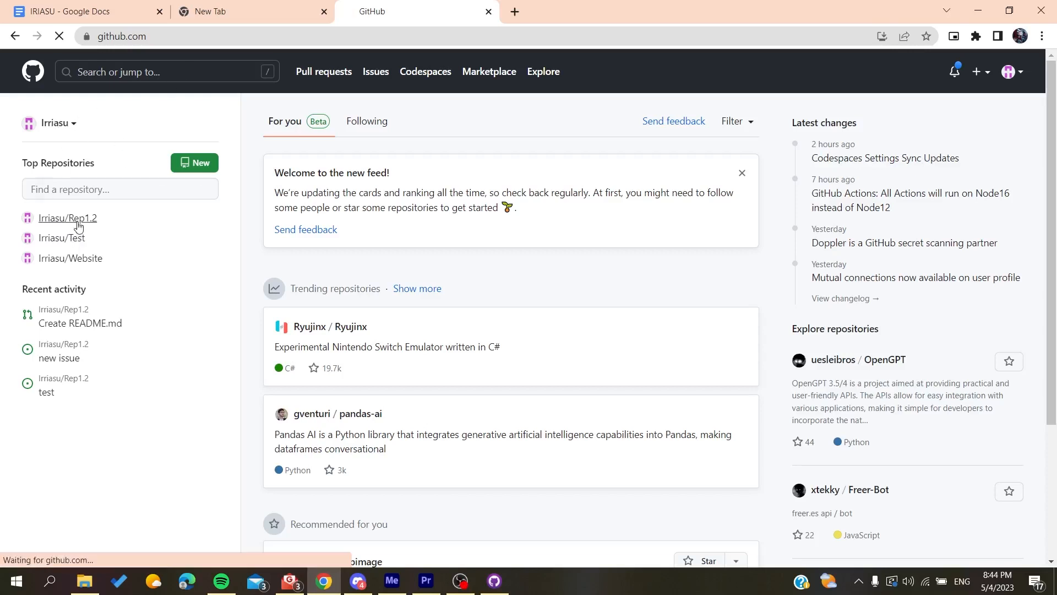
click(76, 218)
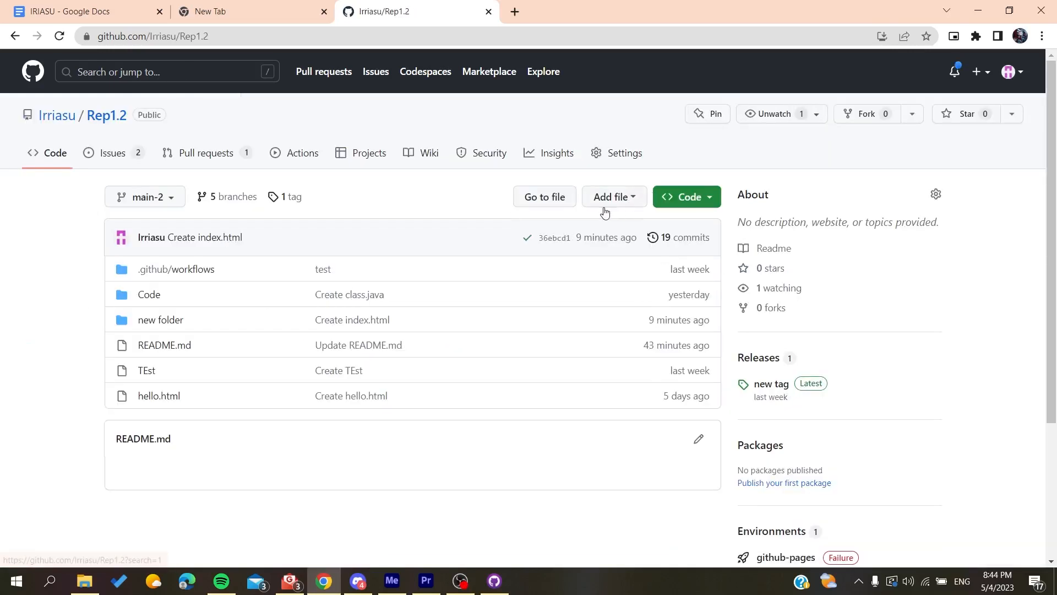
click(683, 197)
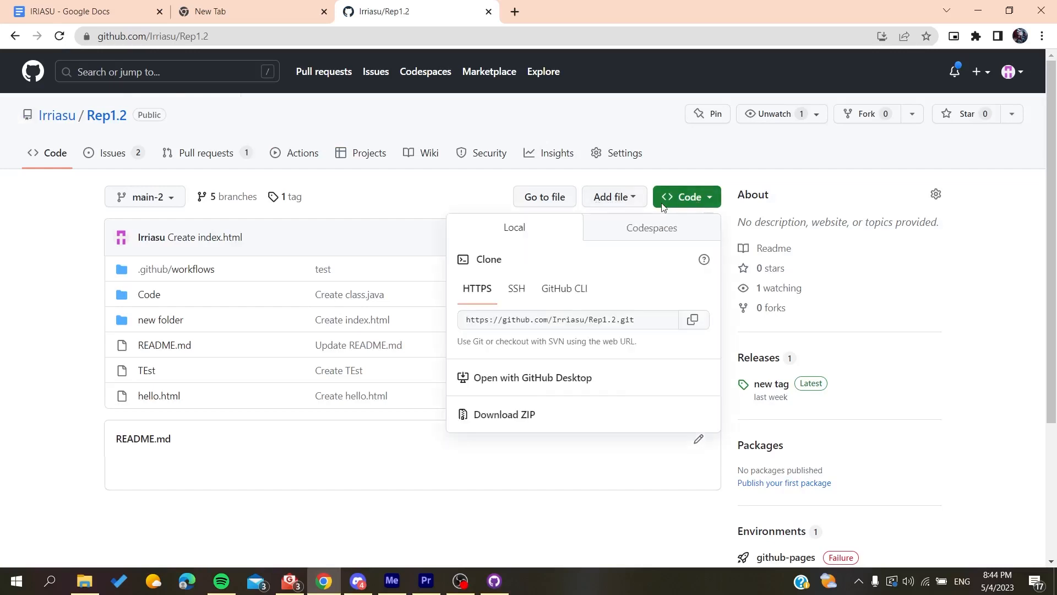
mouse_move(581, 328)
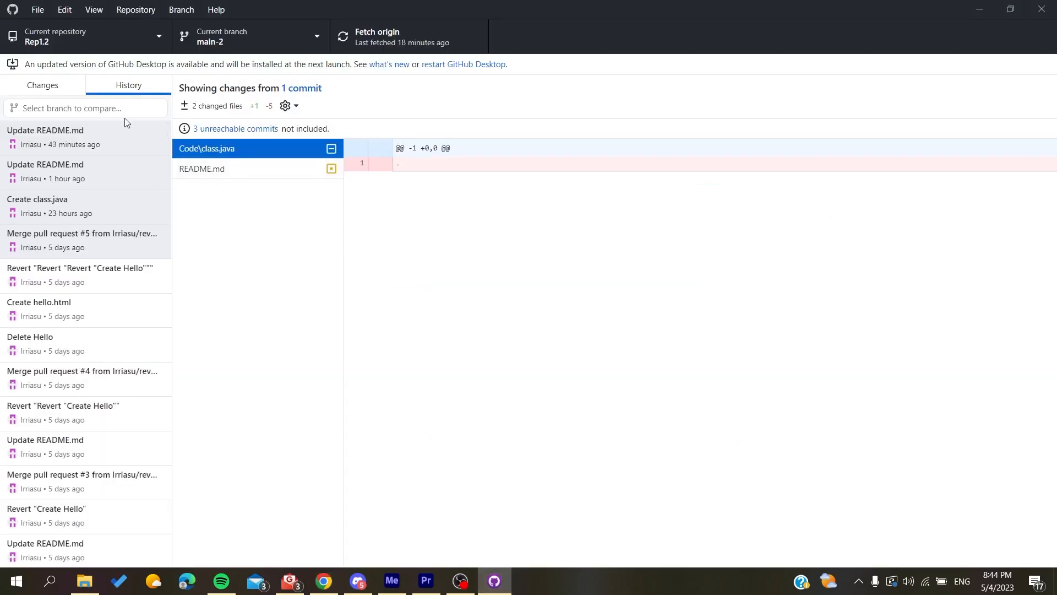
Select the local Rep1.2 repository and reveal its folder via Show in Explorer.
click(80, 36)
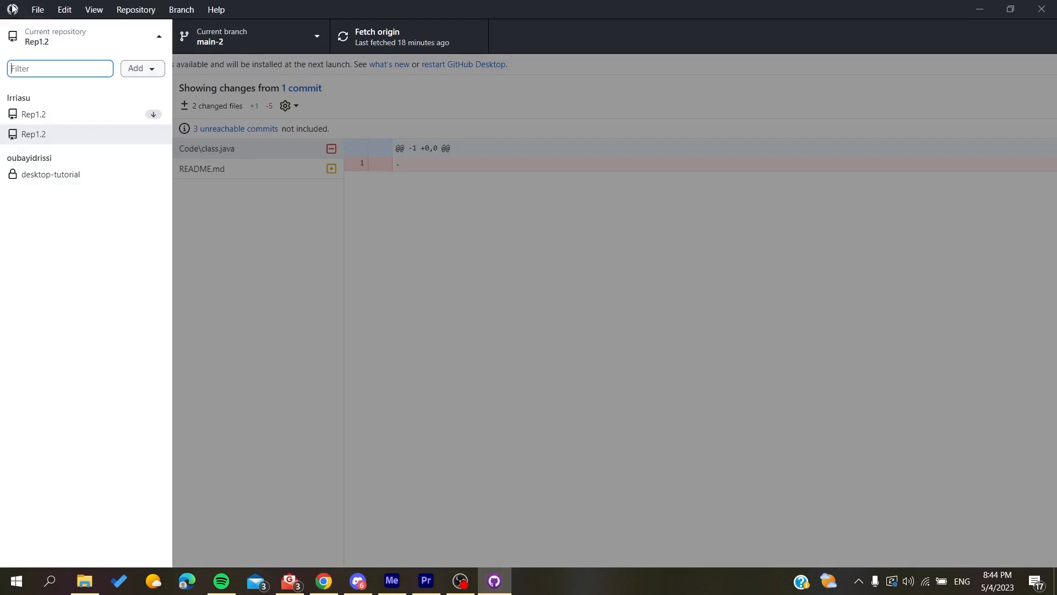
click(139, 68)
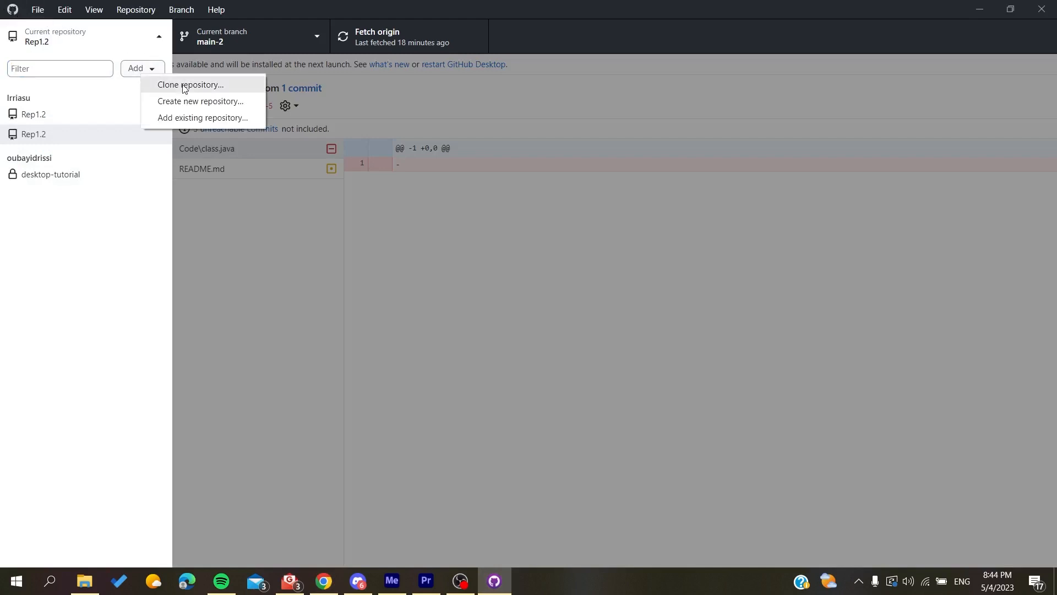
click(190, 85)
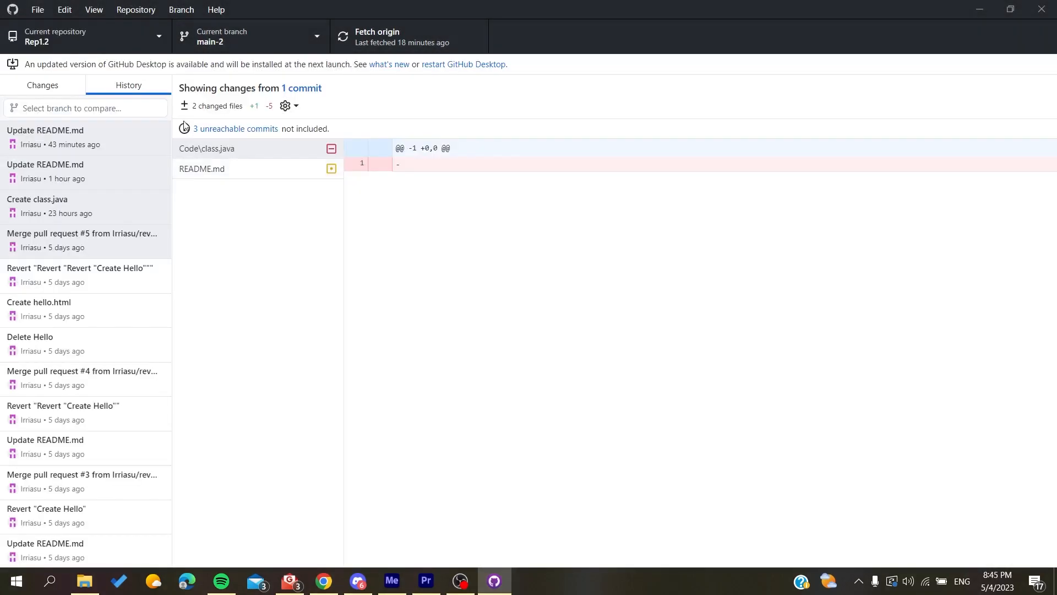
click(136, 9)
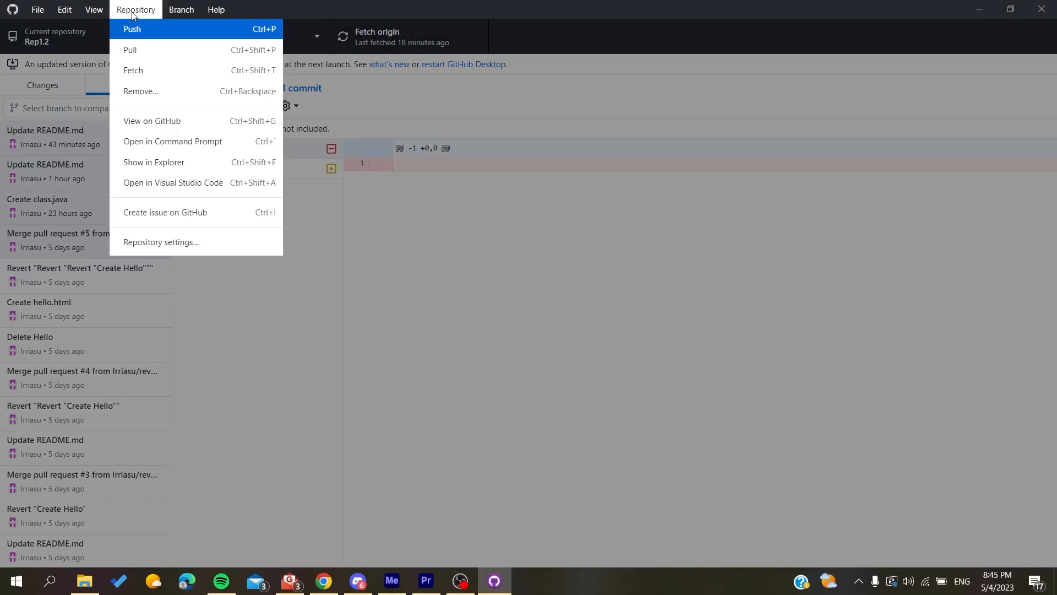
click(154, 162)
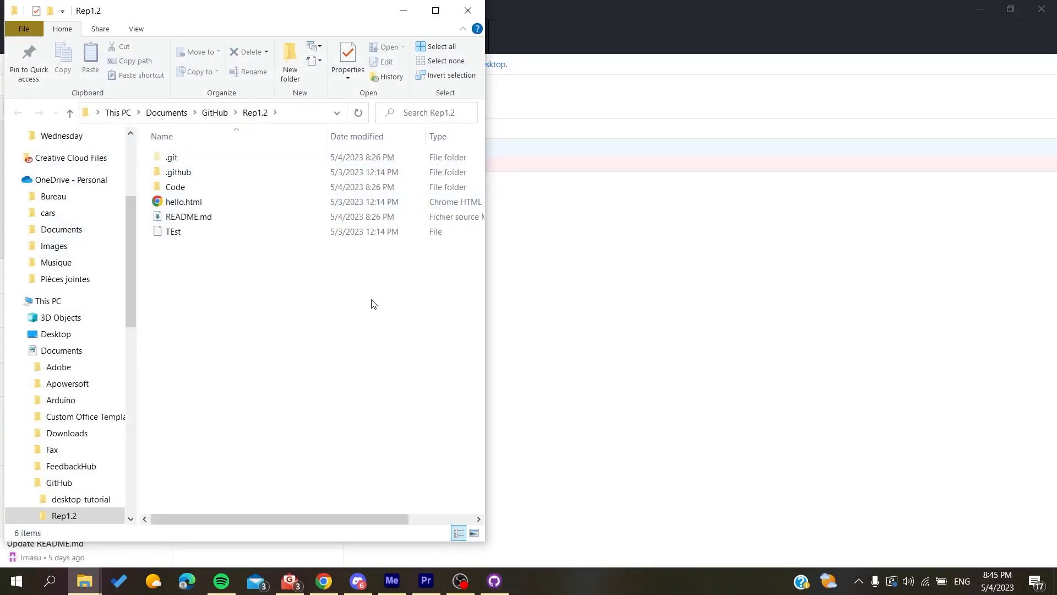
mouse_move(269, 274)
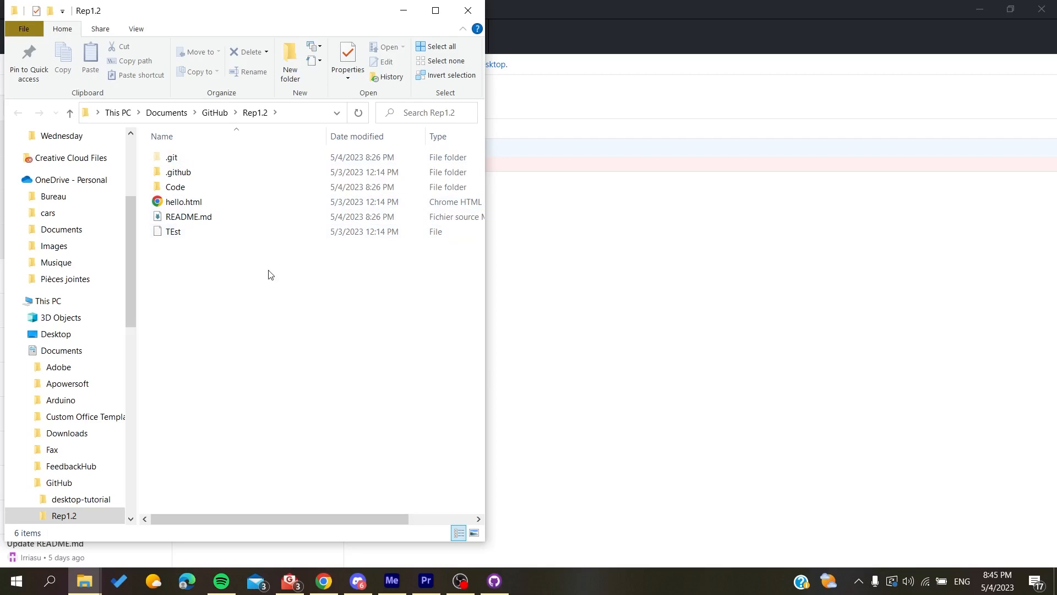
Start Git Bash Here from the Rep1.2 folder's context menu, on branch main-2.
right_click(268, 274)
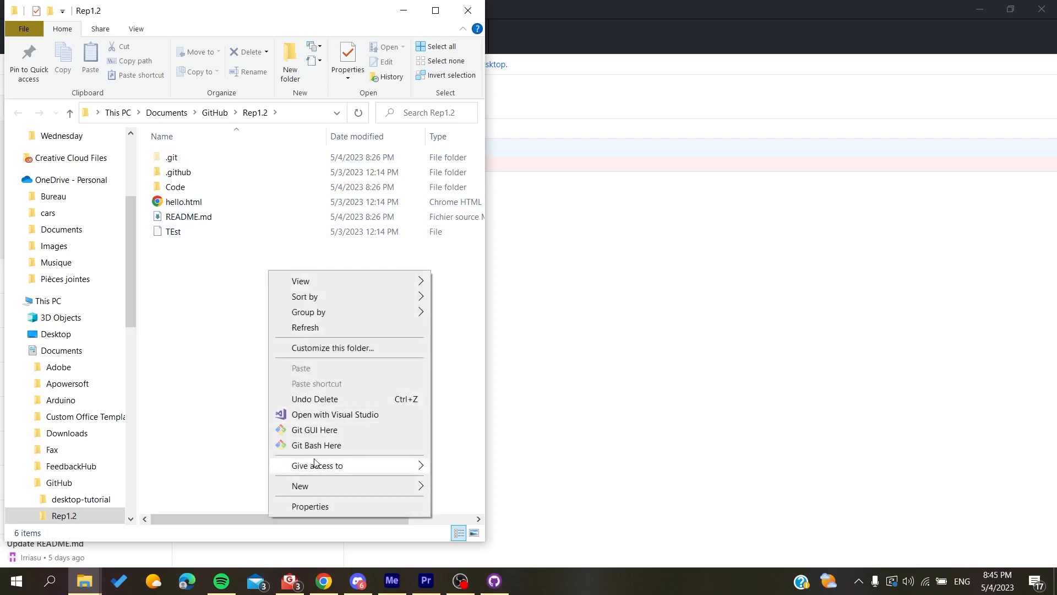
click(315, 445)
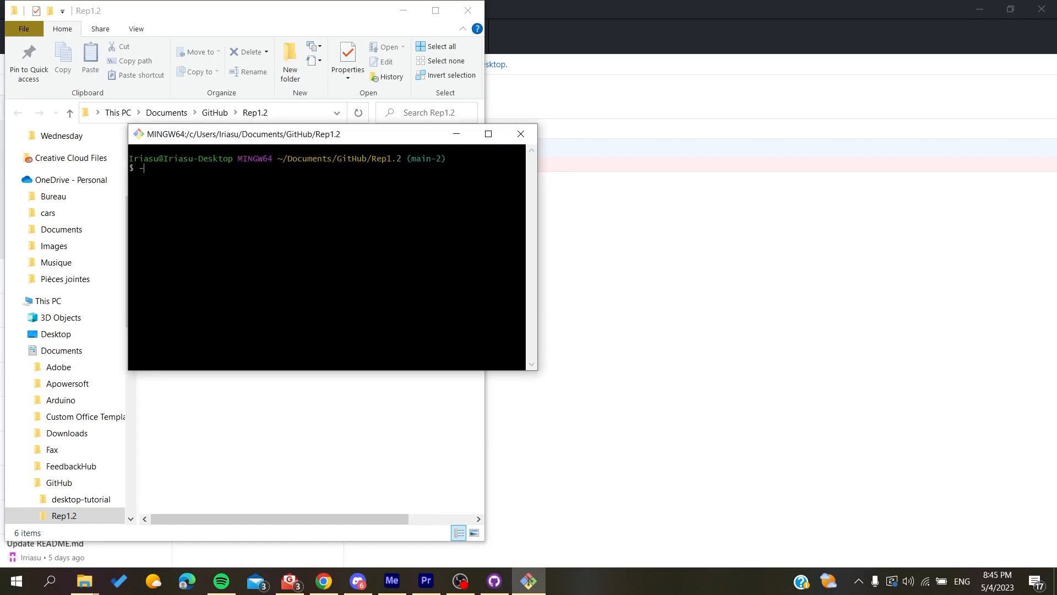
Compose the command git reset --soft HEAD~3 at the prompt.
text(git)
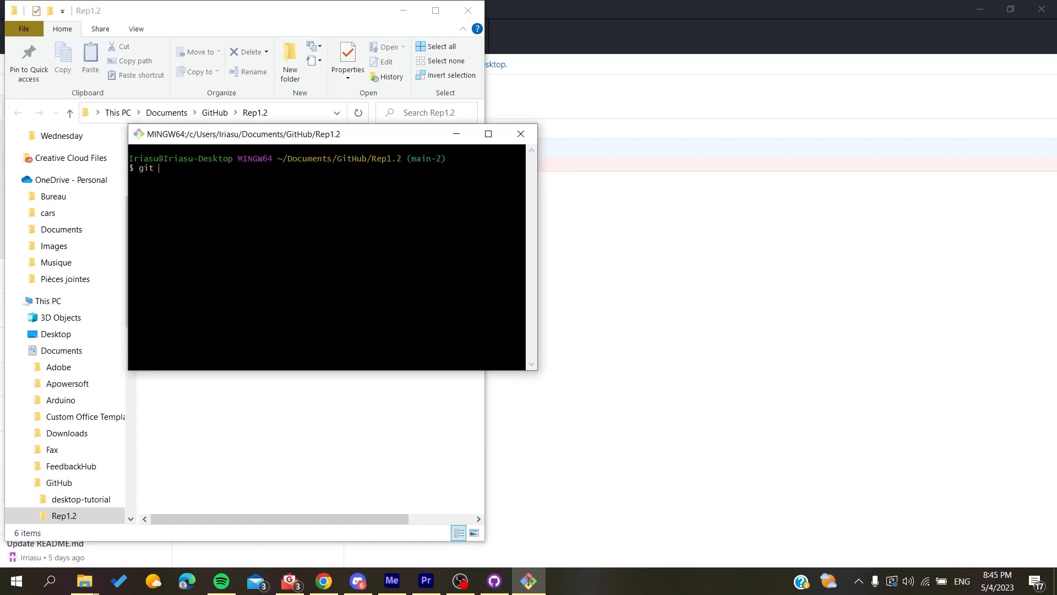
text(rese)
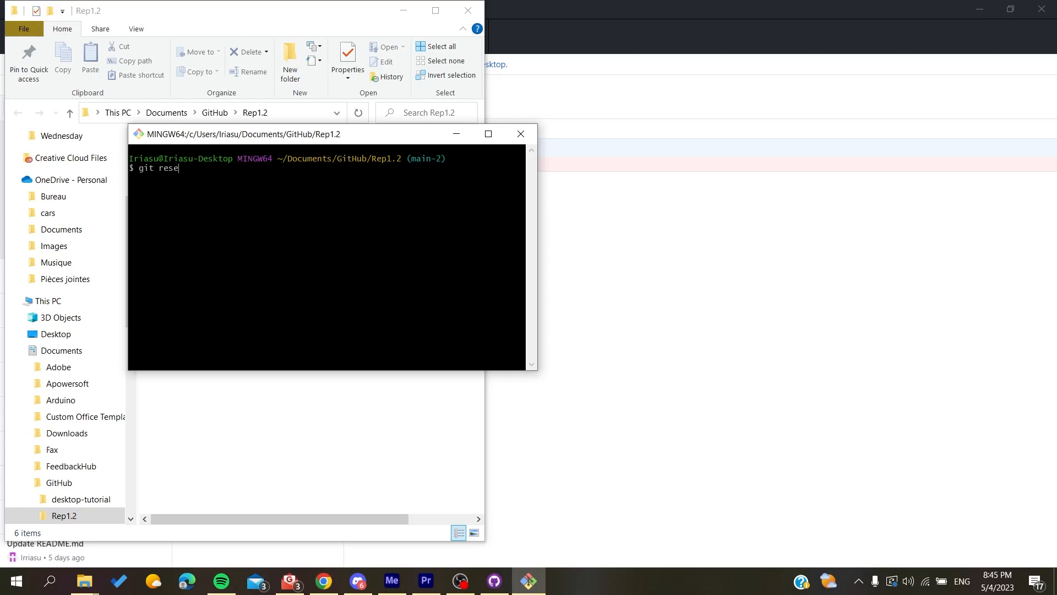
text(t --)
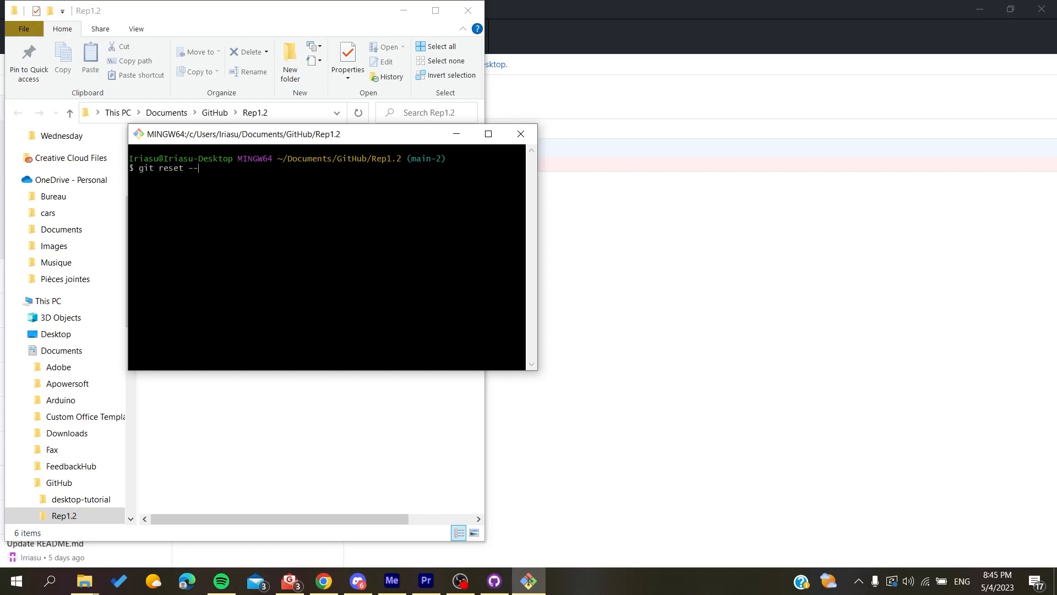
text(soft H)
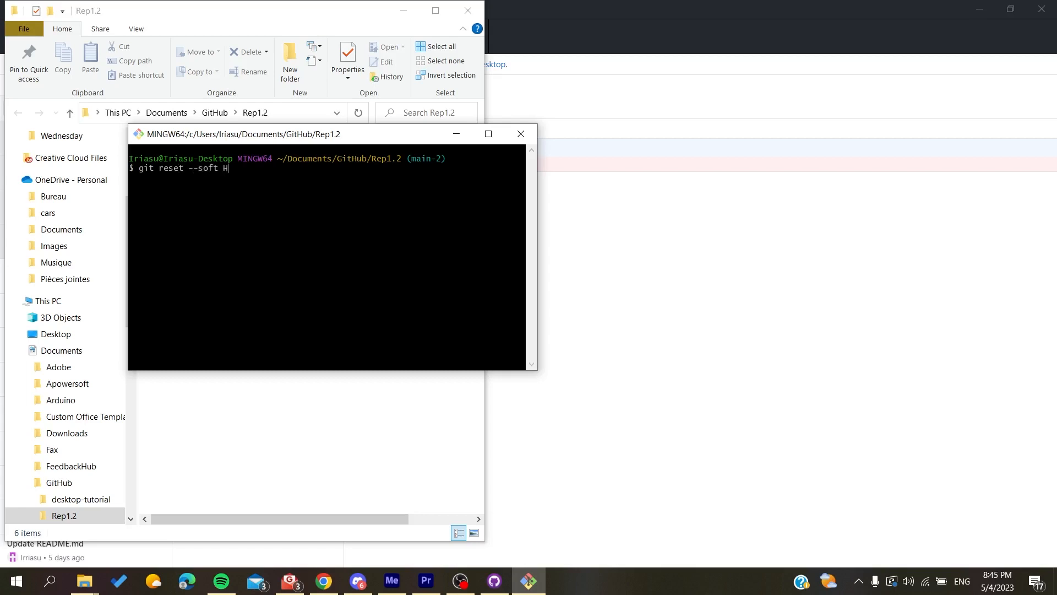
text(EAD)
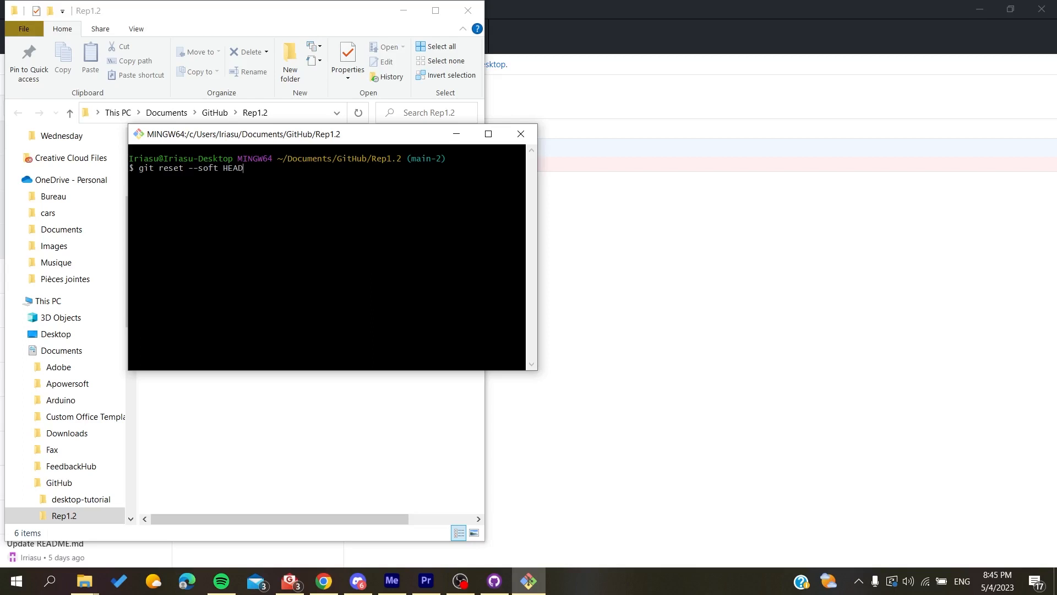
text(~)
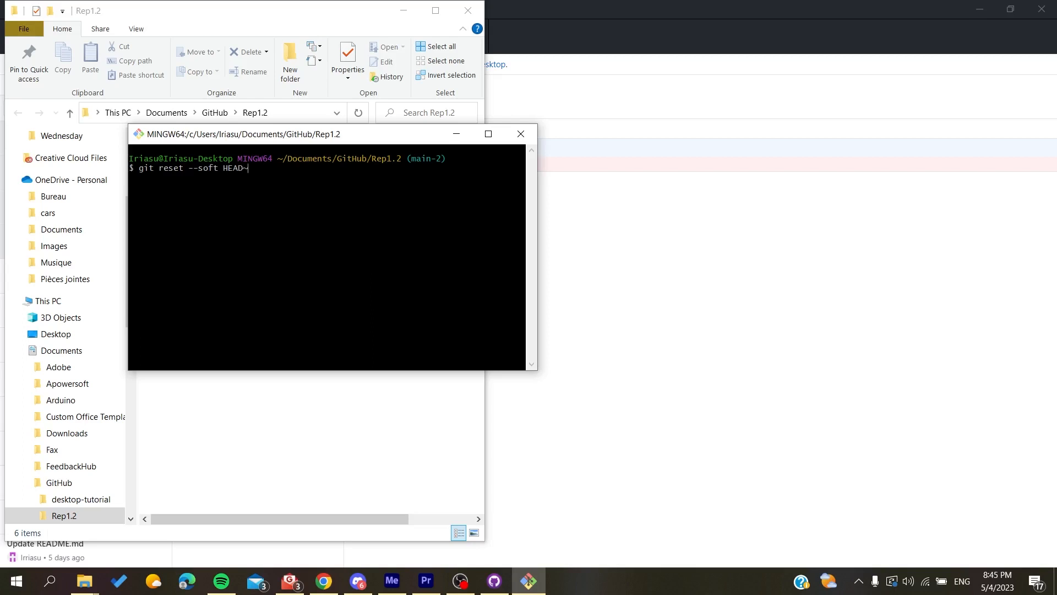
text(3)
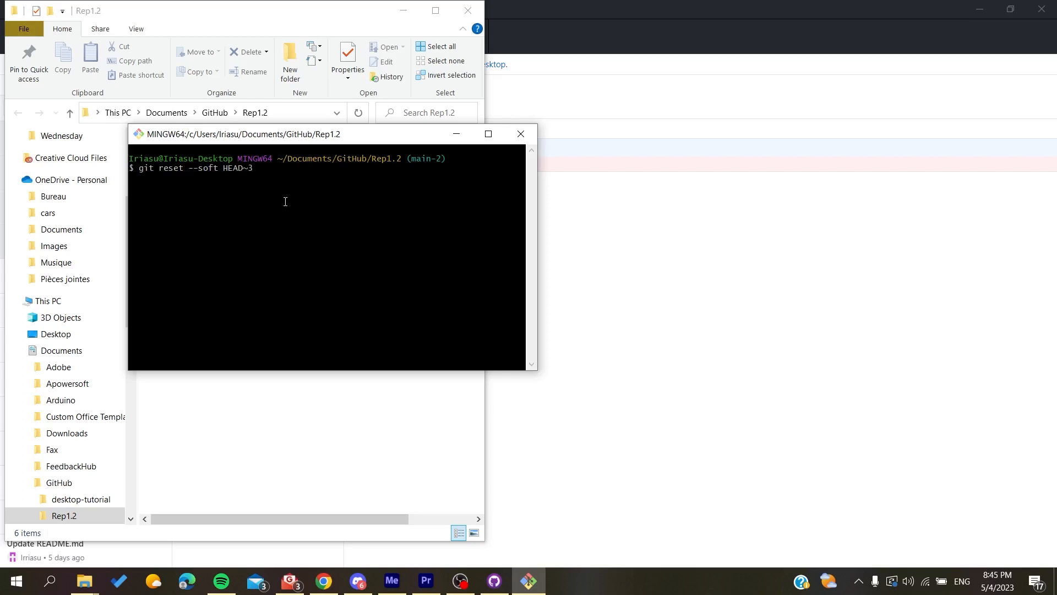
mouse_move(270, 174)
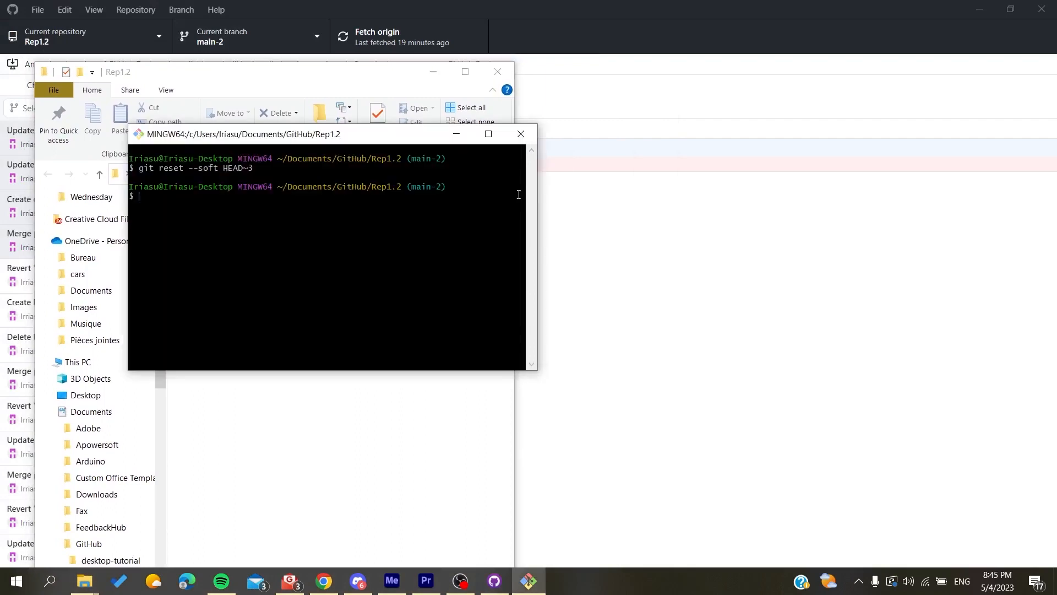
mouse_move(319, 217)
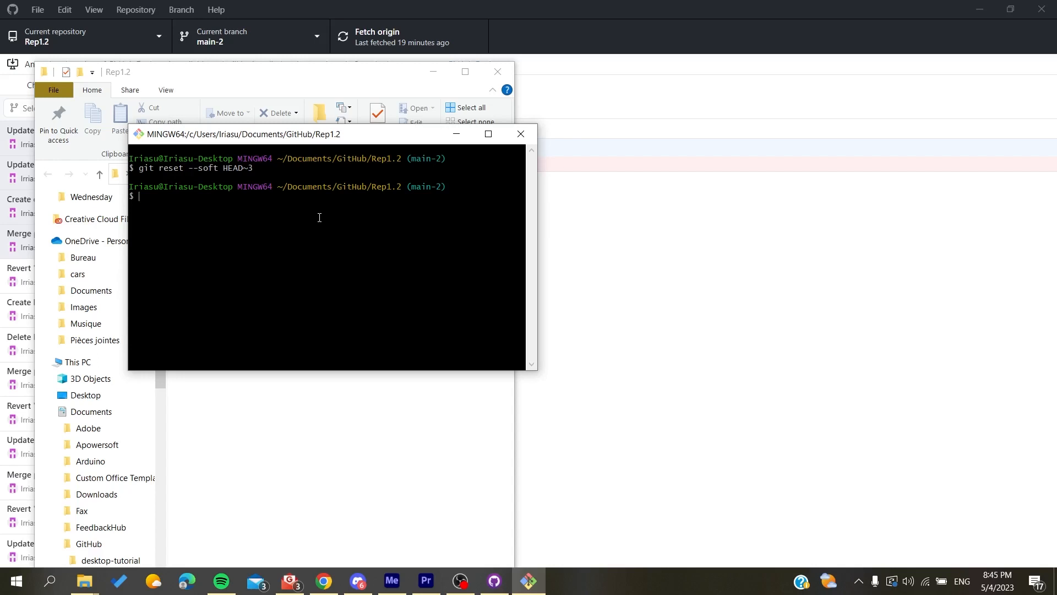
Run git push origin --force, which is rejected with a 403 permission error.
text(git)
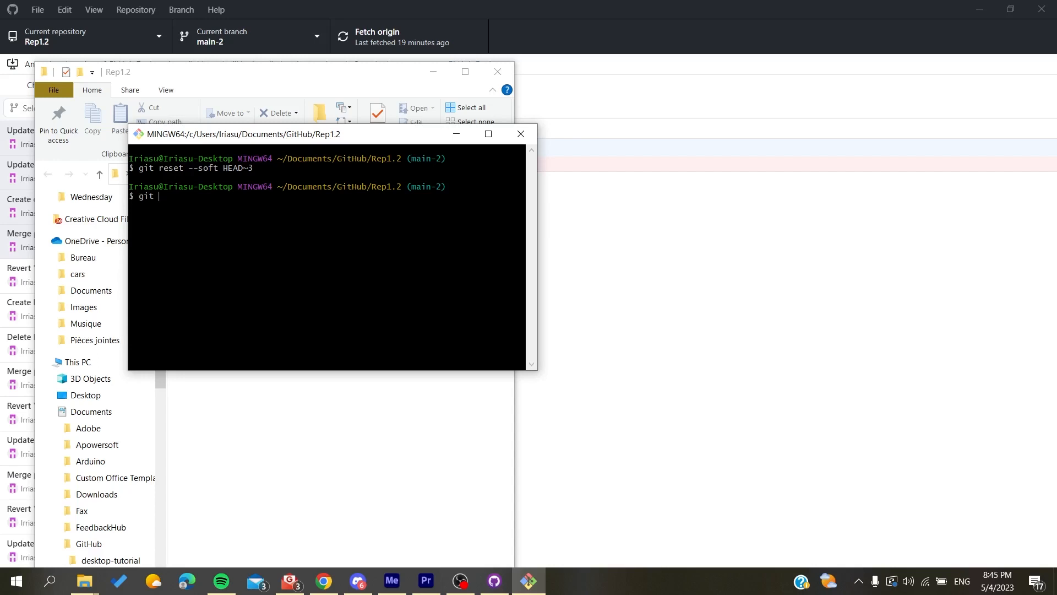
text(push)
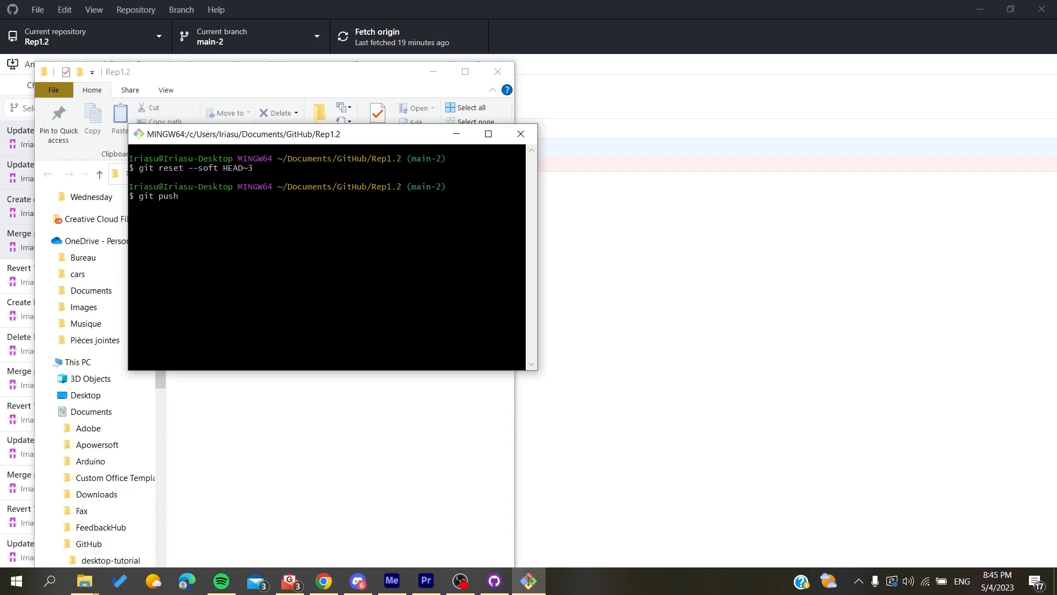
text(o)
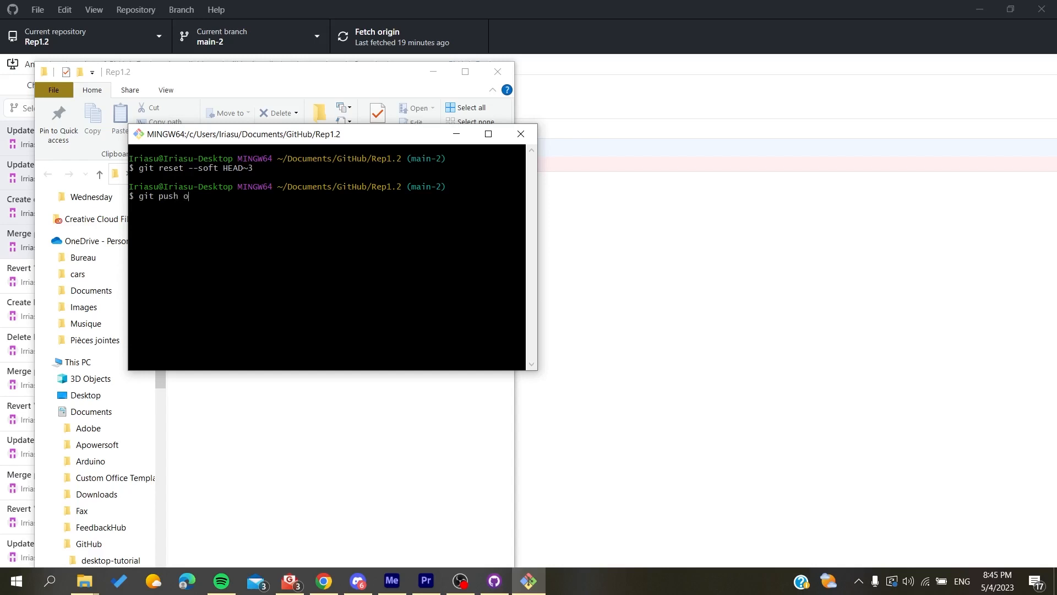
text(riging)
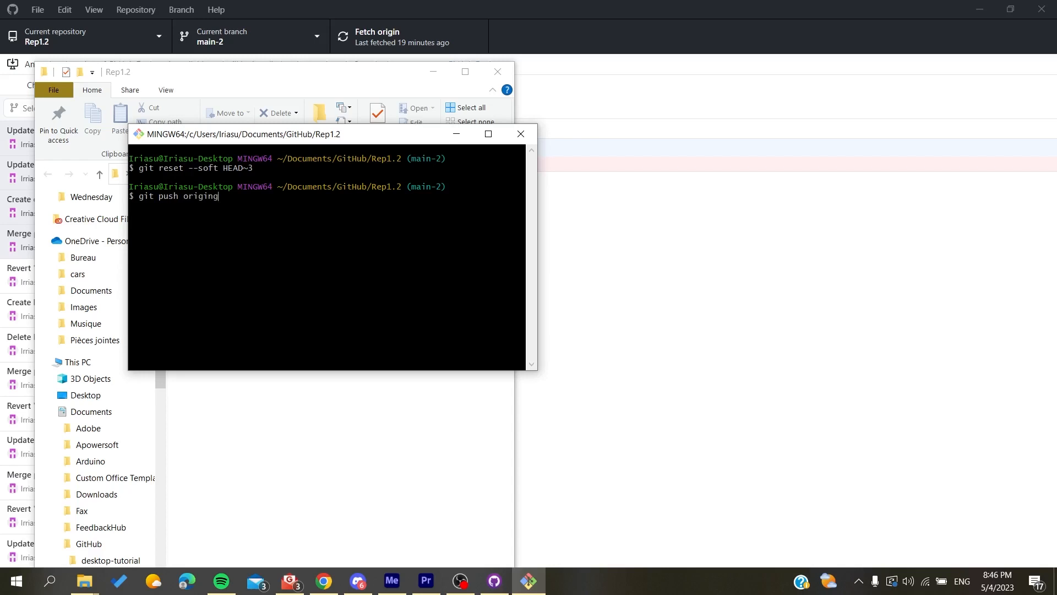
key(Backspace)
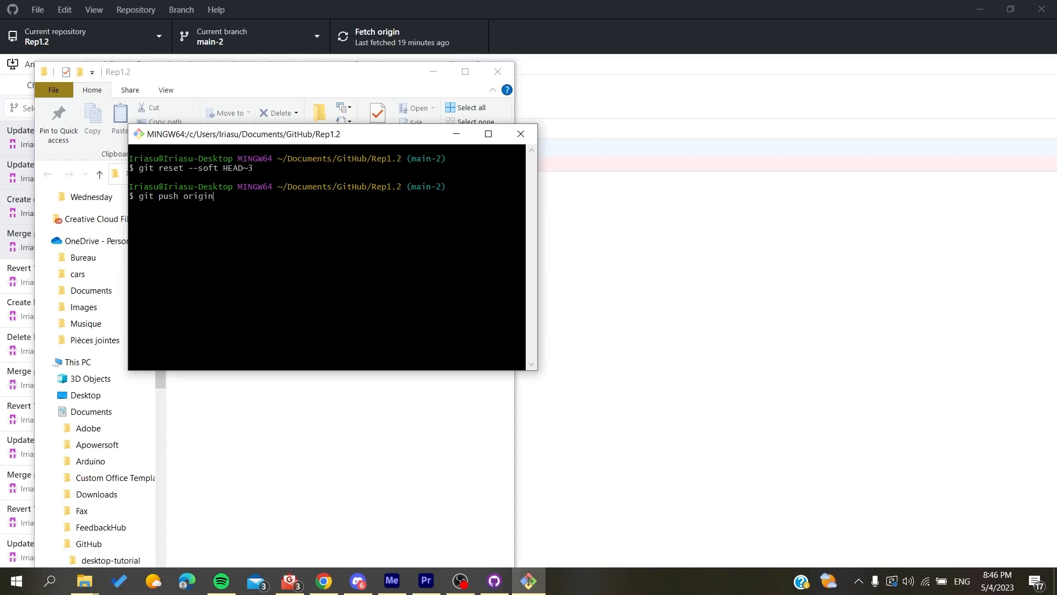
text(++)
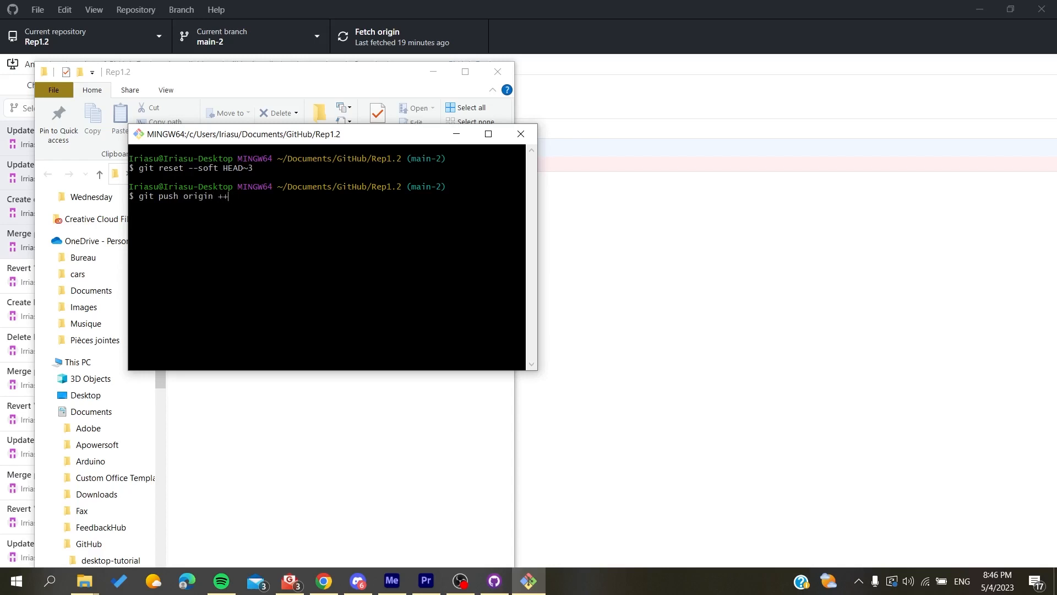
text(--)
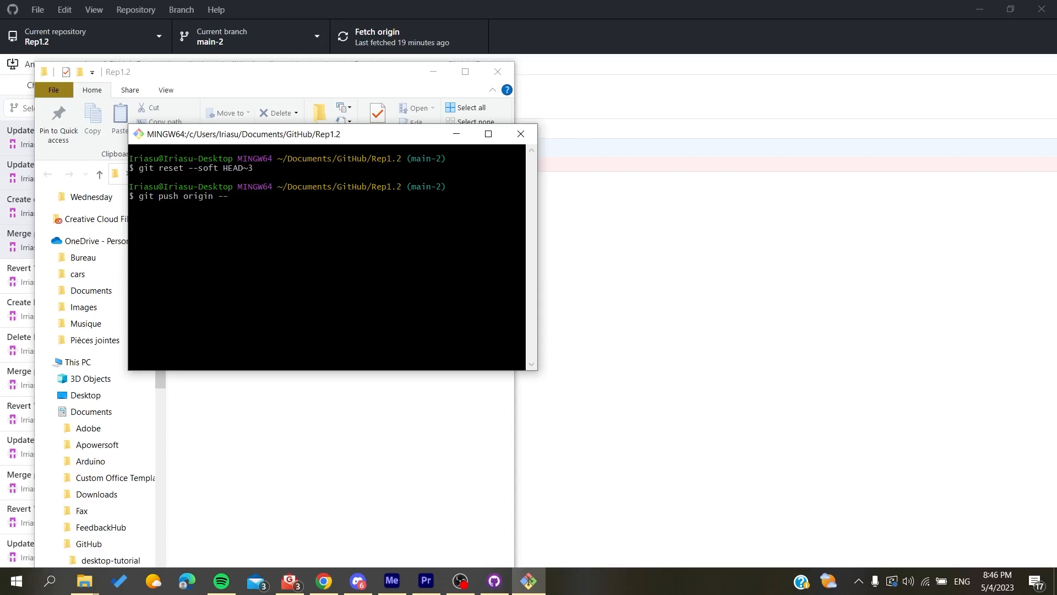
text(force)
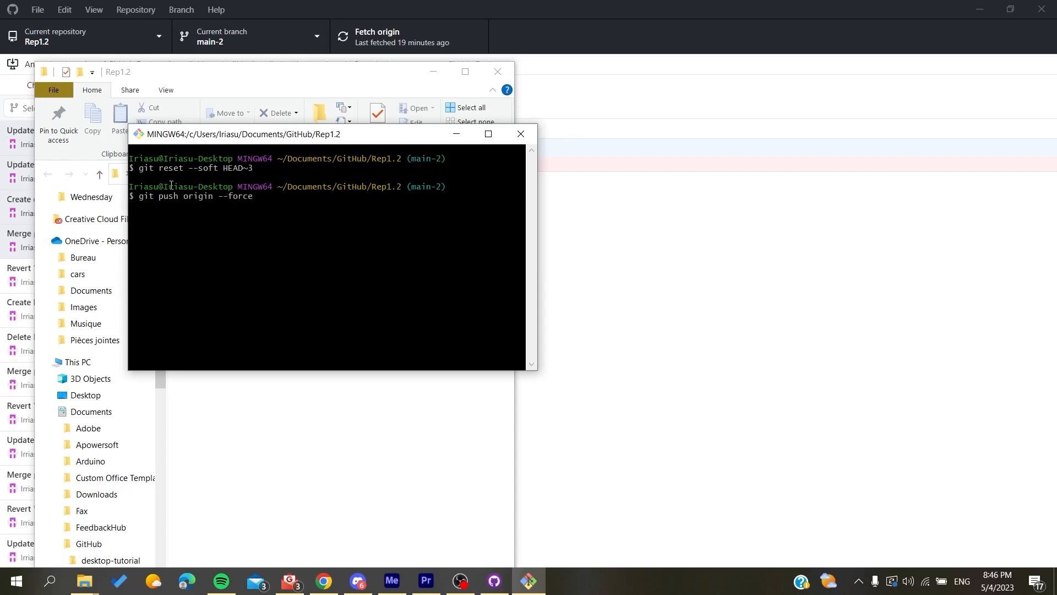
key(Return)
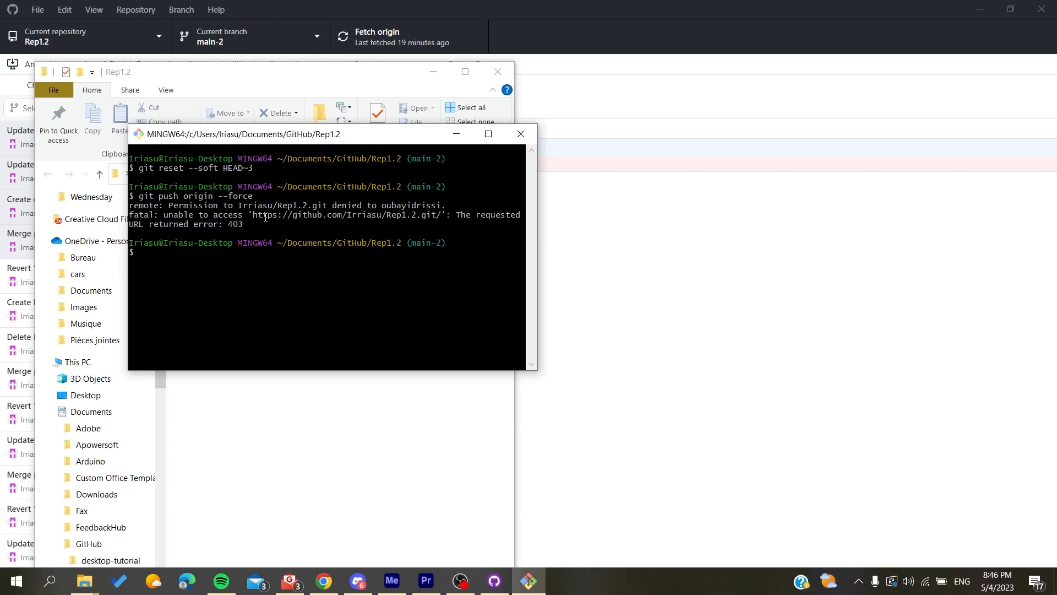
mouse_move(519, 133)
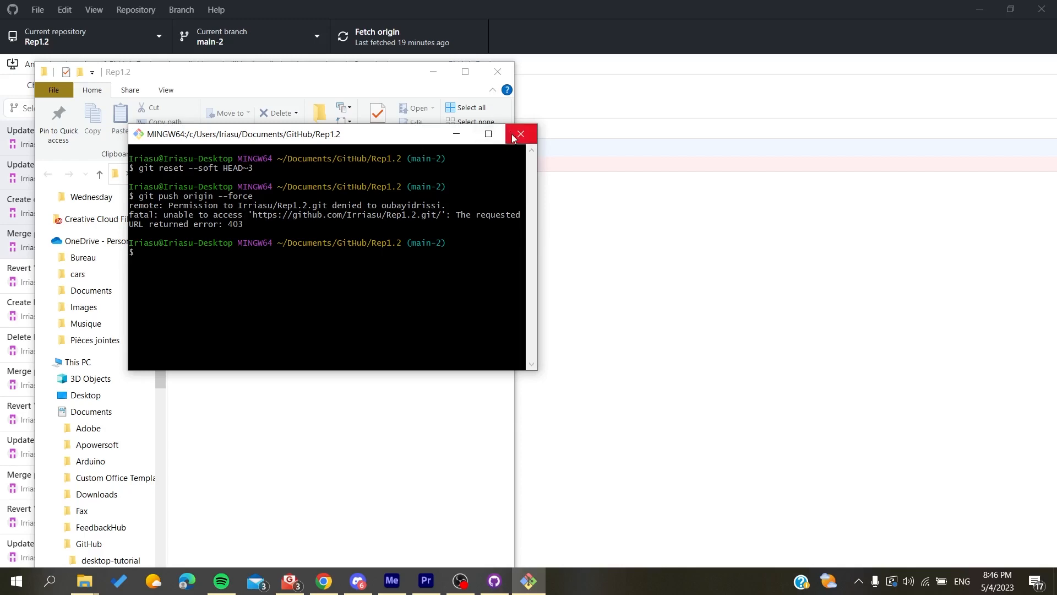
Close the Git Bash window to return to GitHub Desktop's Rep1.2 history.
click(519, 133)
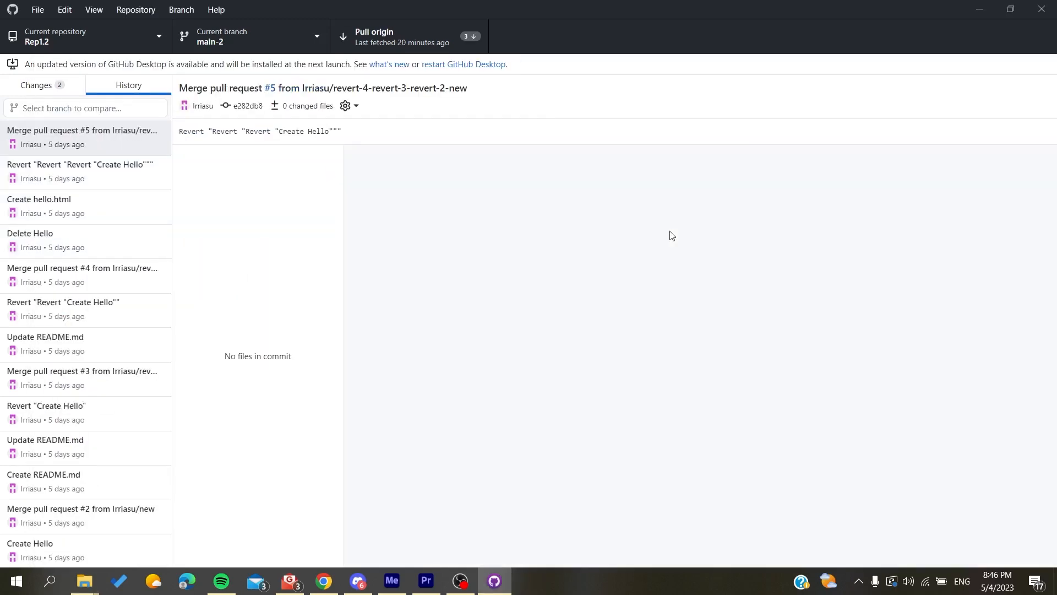